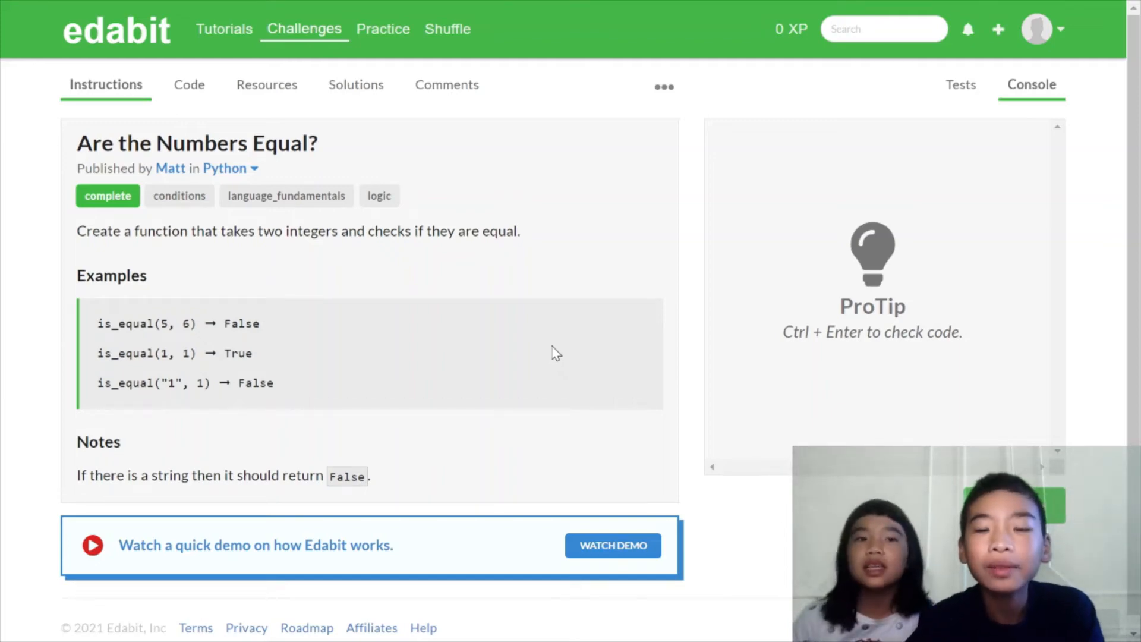
{"action": "mouse_move", "coordinate": [488, 275]}
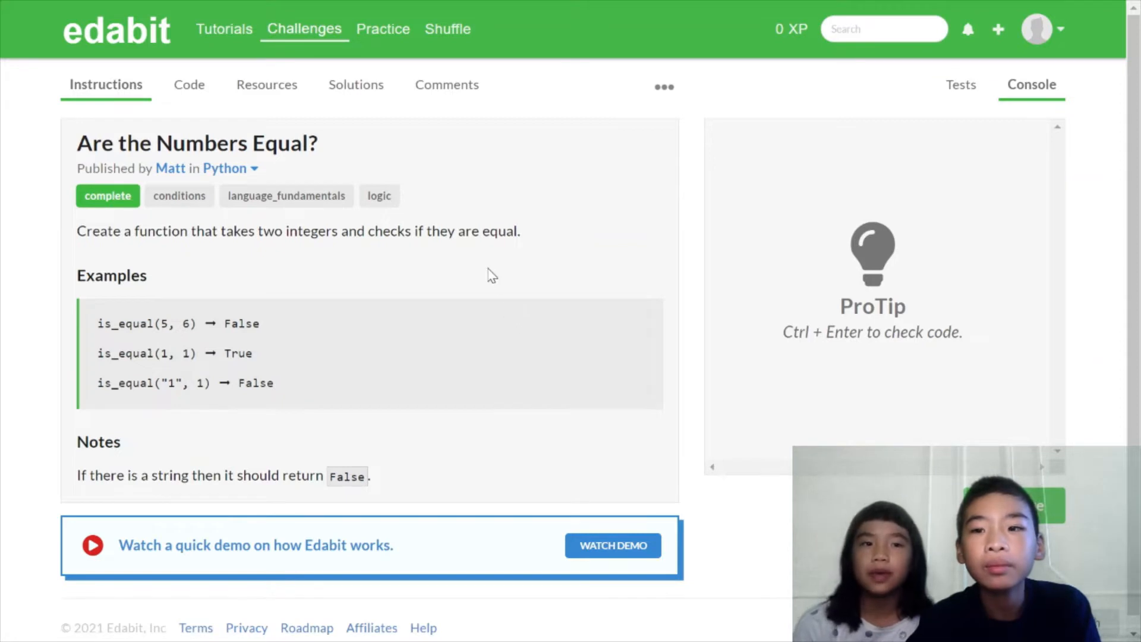
{"action": "mouse_move", "coordinate": [325, 253]}
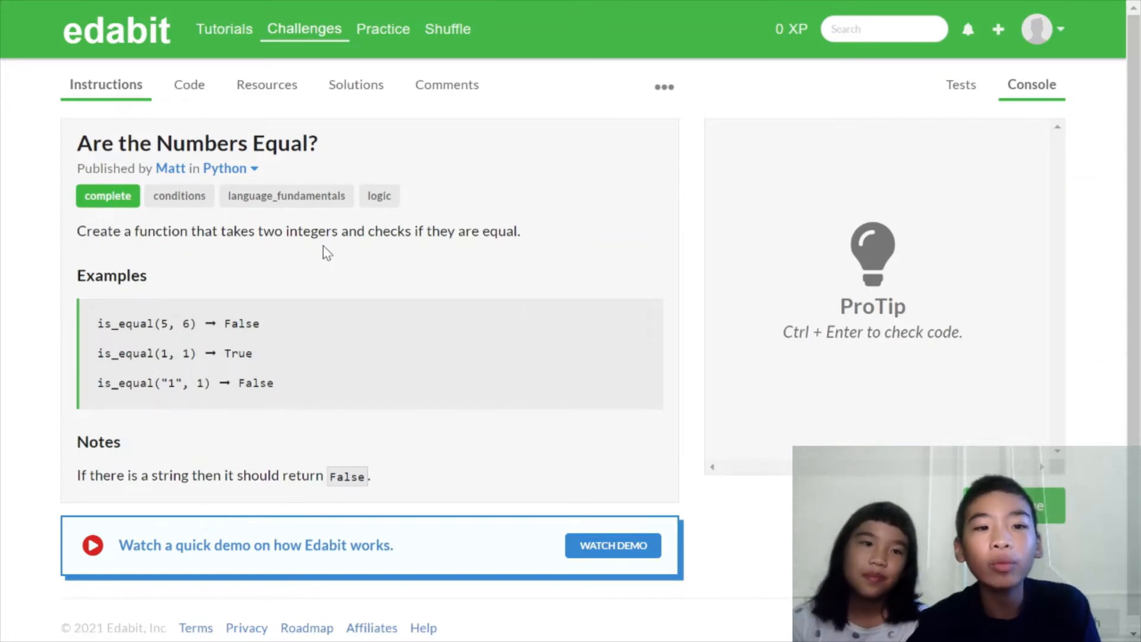
{"action": "mouse_move", "coordinate": [516, 115]}
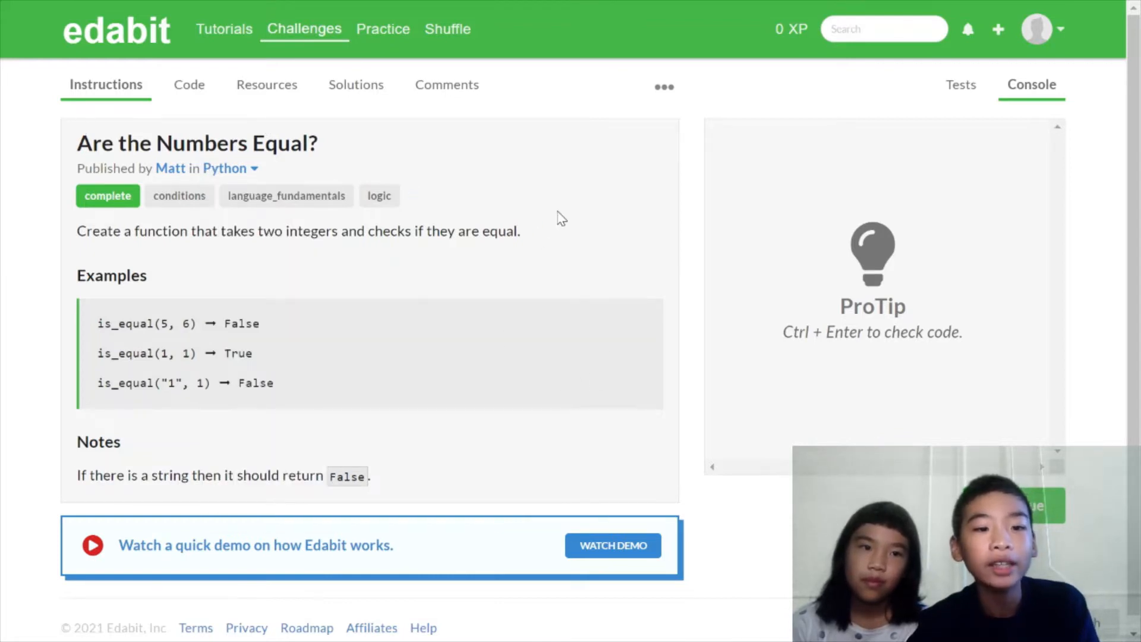
{"action": "mouse_move", "coordinate": [127, 137]}
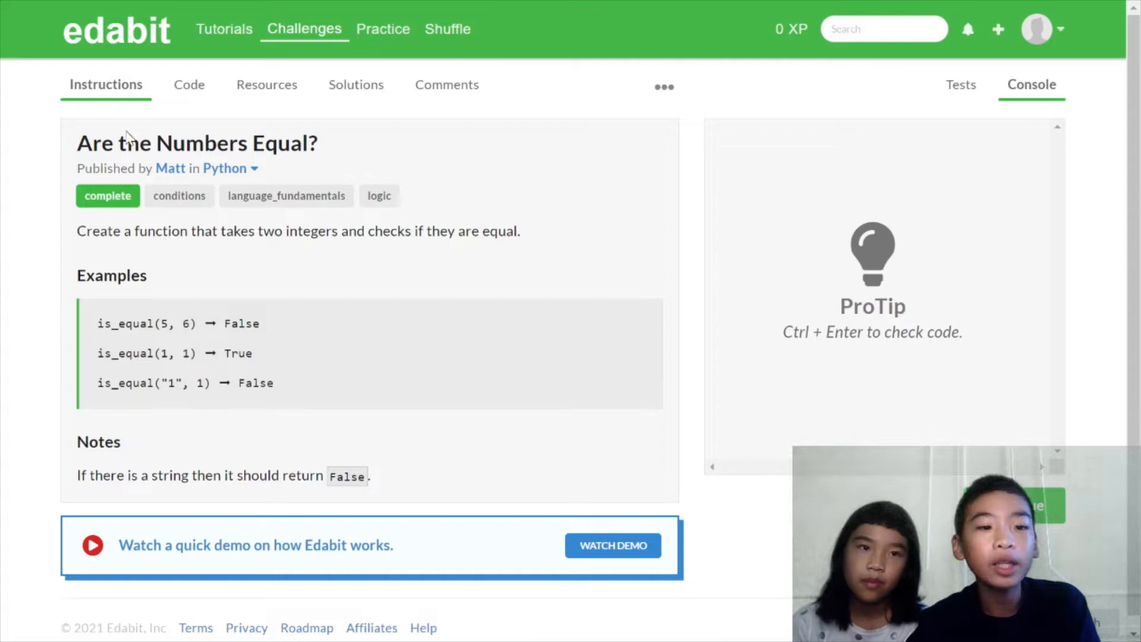
{"action": "mouse_move", "coordinate": [542, 181]}
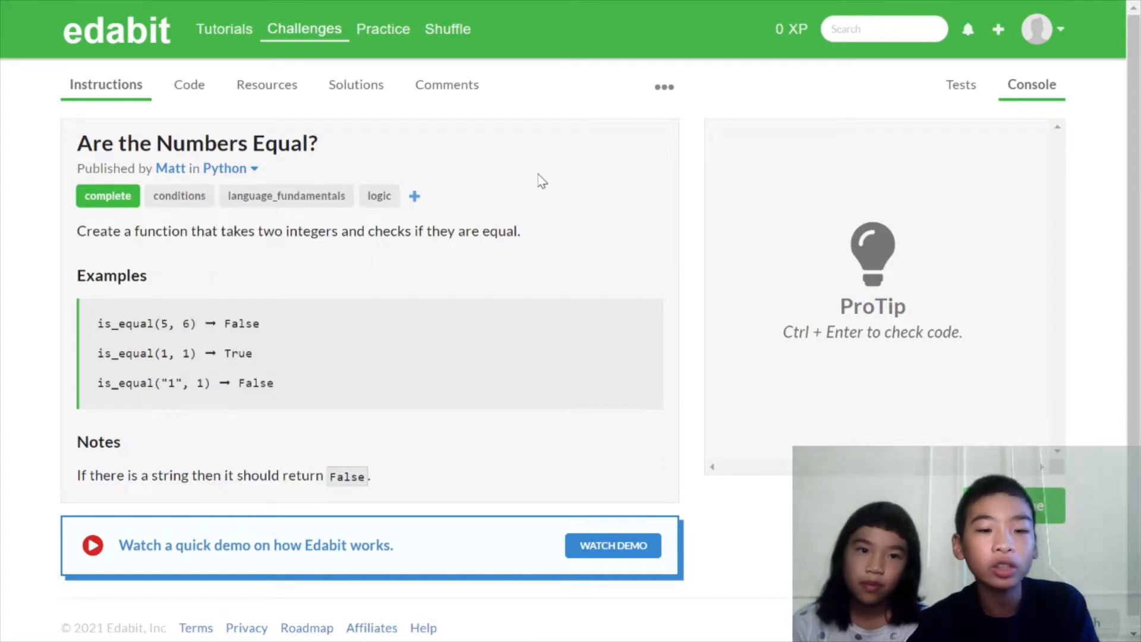
{"action": "mouse_move", "coordinate": [377, 165]}
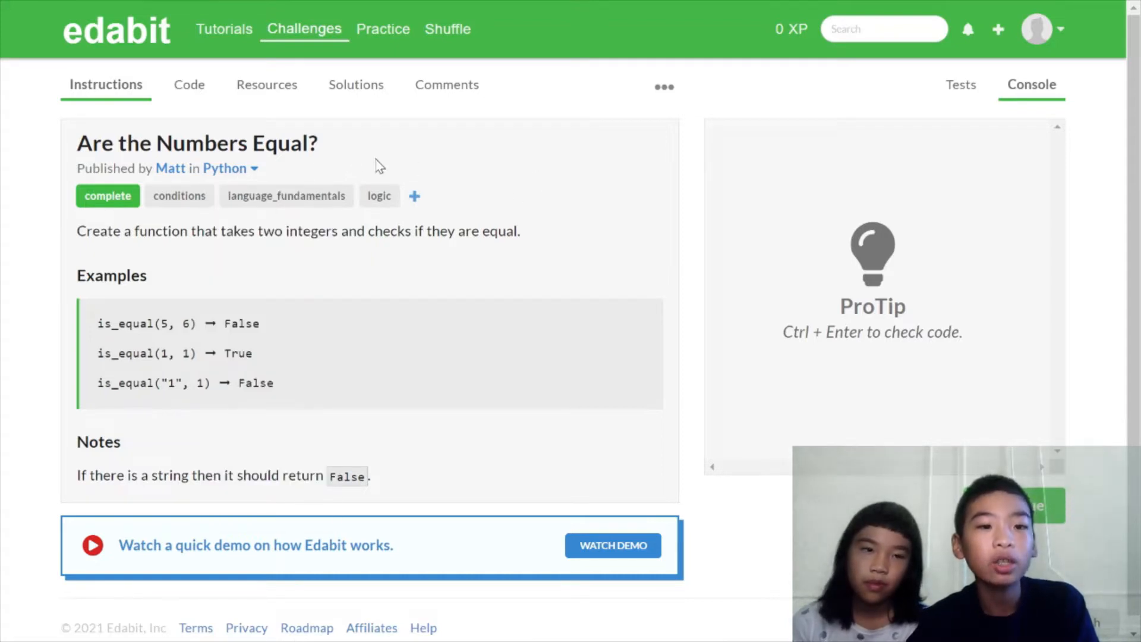
{"action": "mouse_move", "coordinate": [79, 153]}
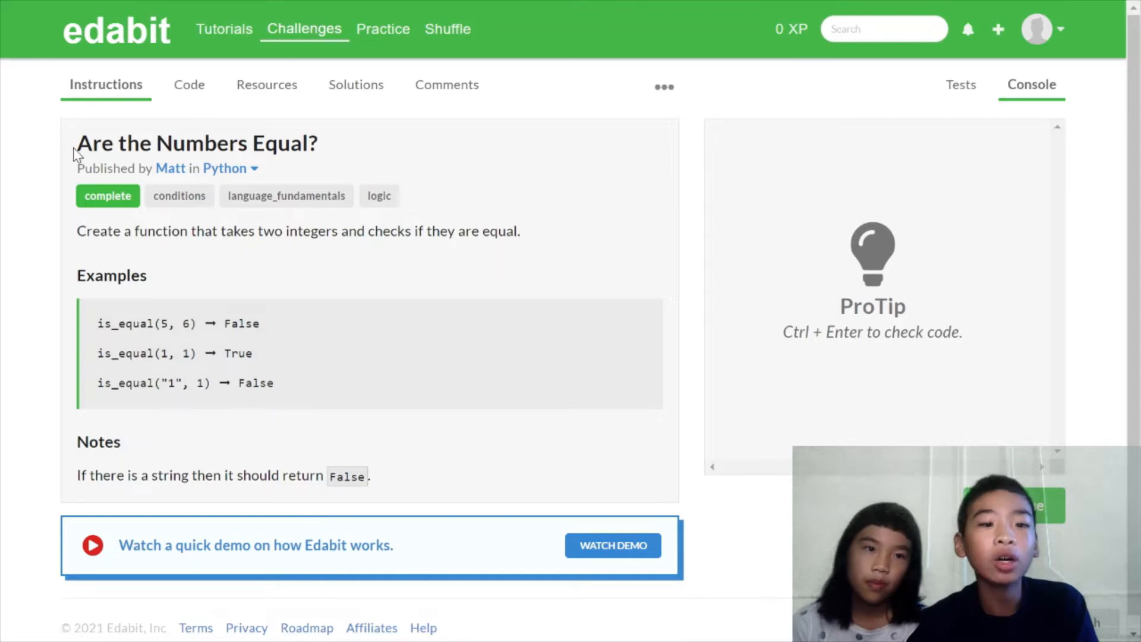
{"action": "mouse_move", "coordinate": [126, 215]}
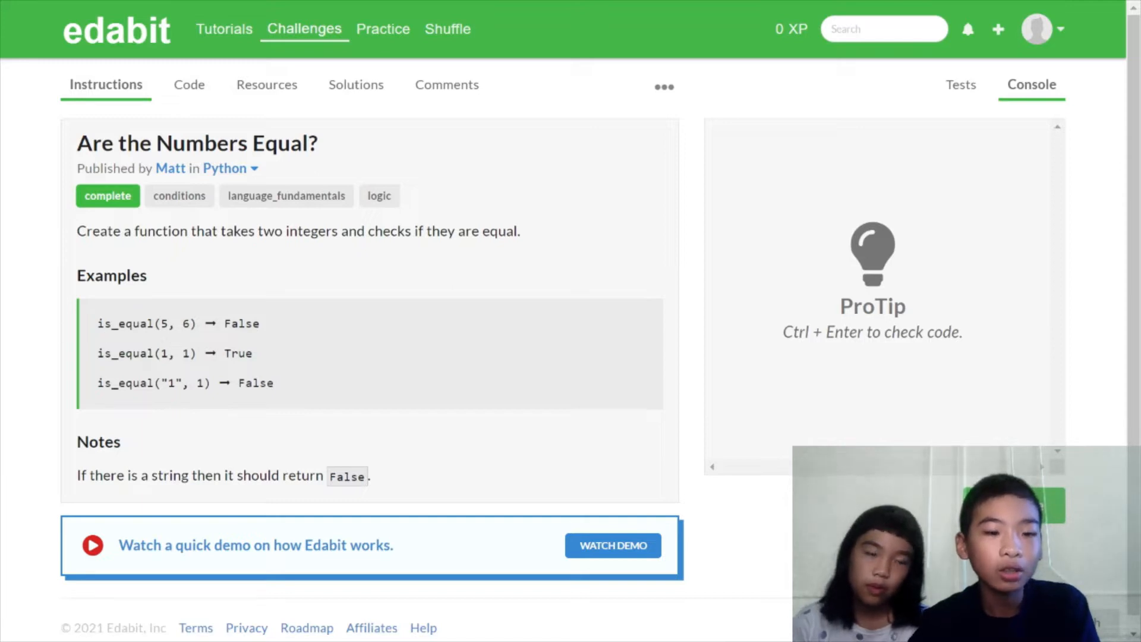
{"action": "mouse_move", "coordinate": [160, 337]}
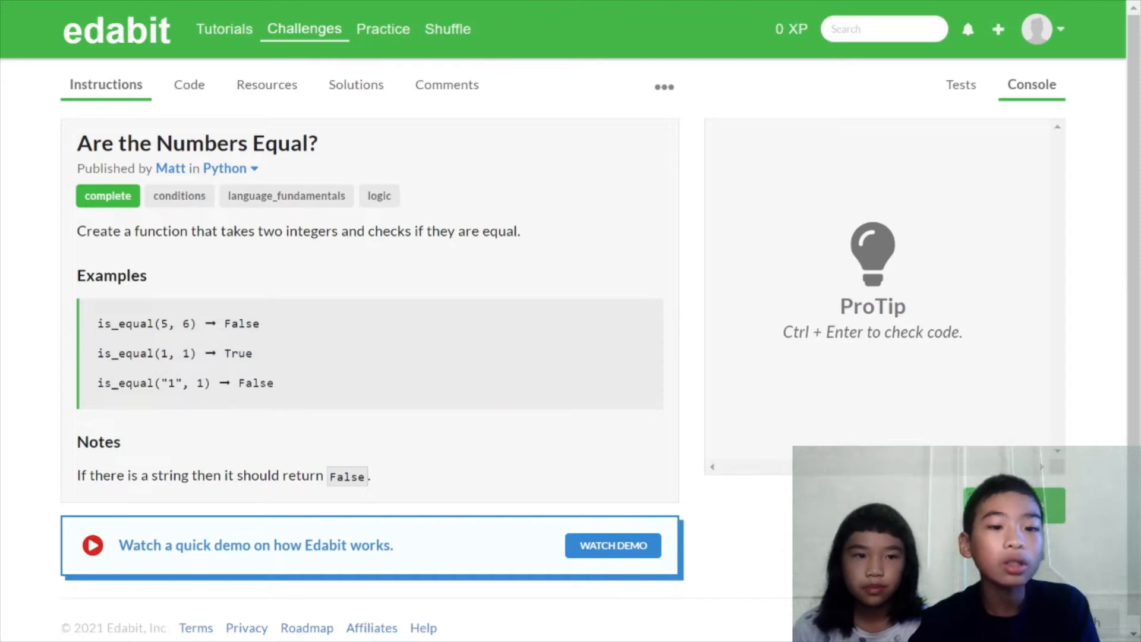
In the code editor, write is_equal with an if/else: True when num1 == int(num2), else False.
{"action": "double_click", "coordinate": [175, 323]}
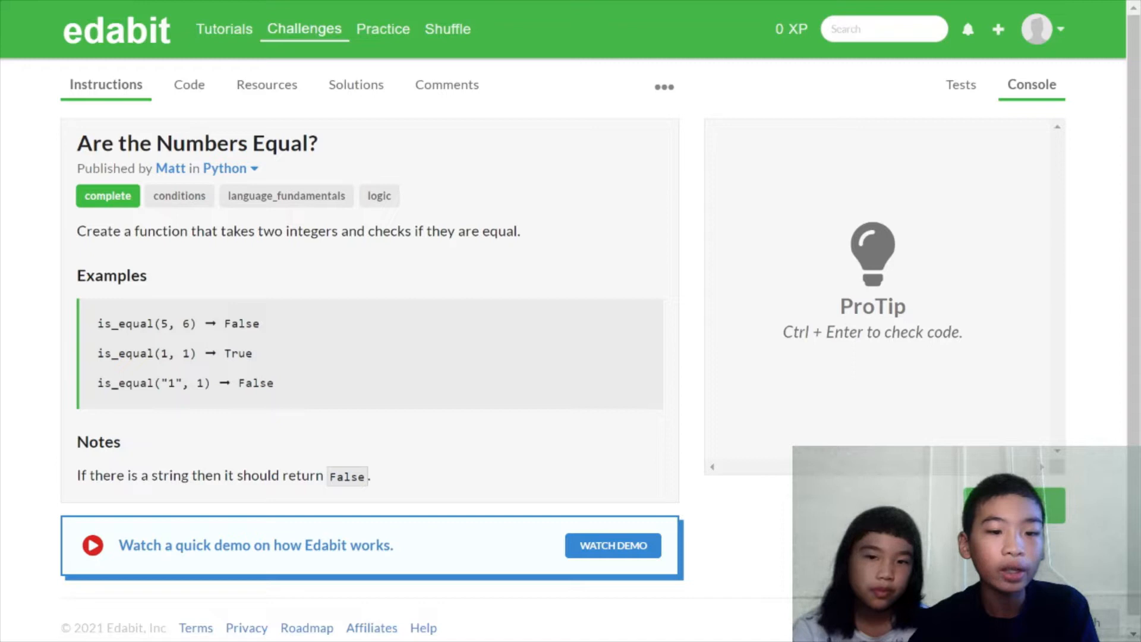
{"action": "double_click", "coordinate": [179, 353]}
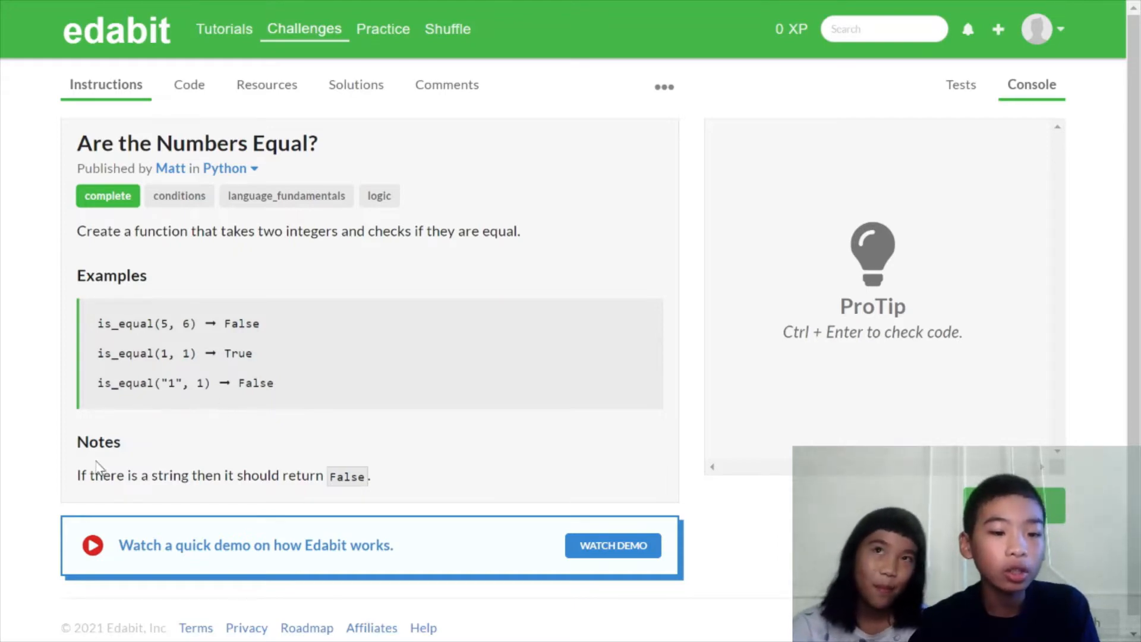
{"action": "mouse_move", "coordinate": [98, 470]}
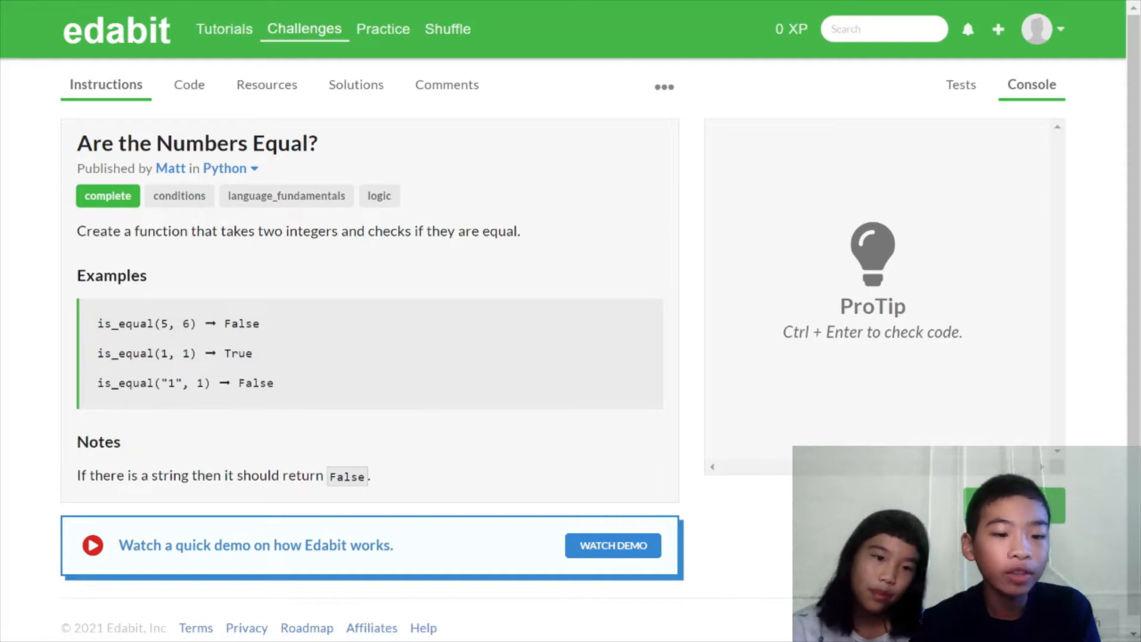
{"action": "mouse_move", "coordinate": [205, 113]}
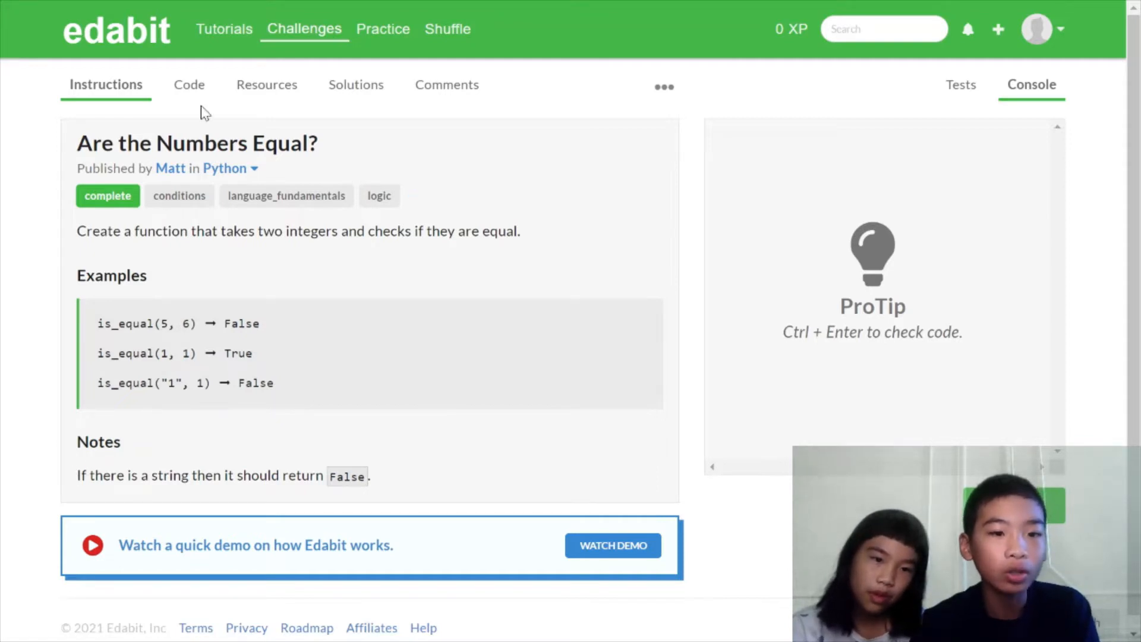
{"action": "left_click", "coordinate": [189, 84]}
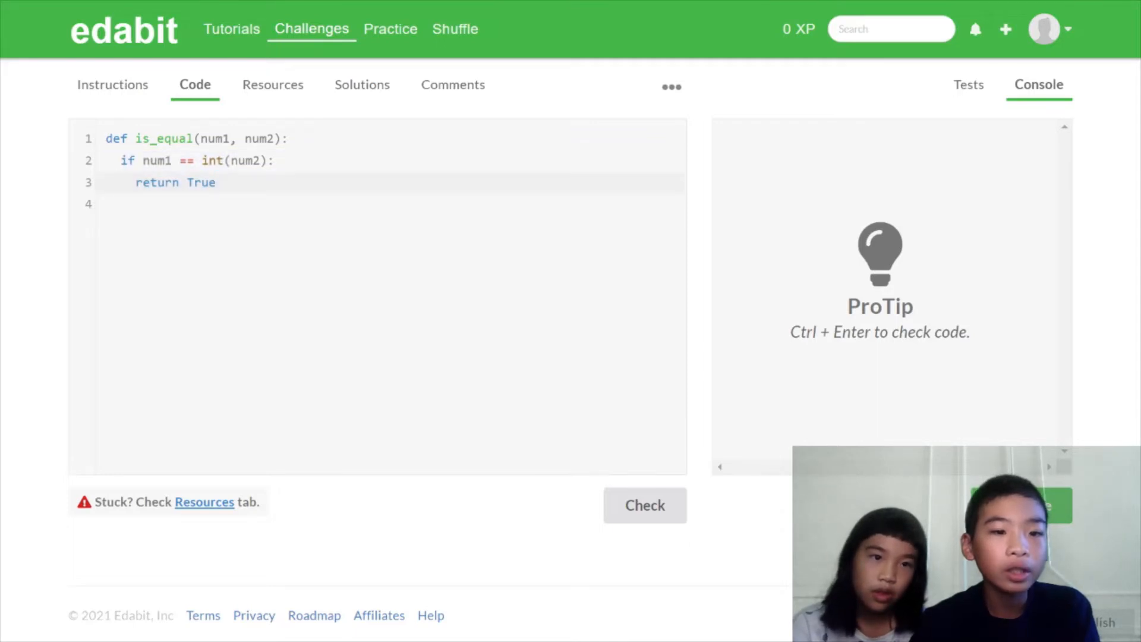
{"action": "left_click", "coordinate": [289, 139]}
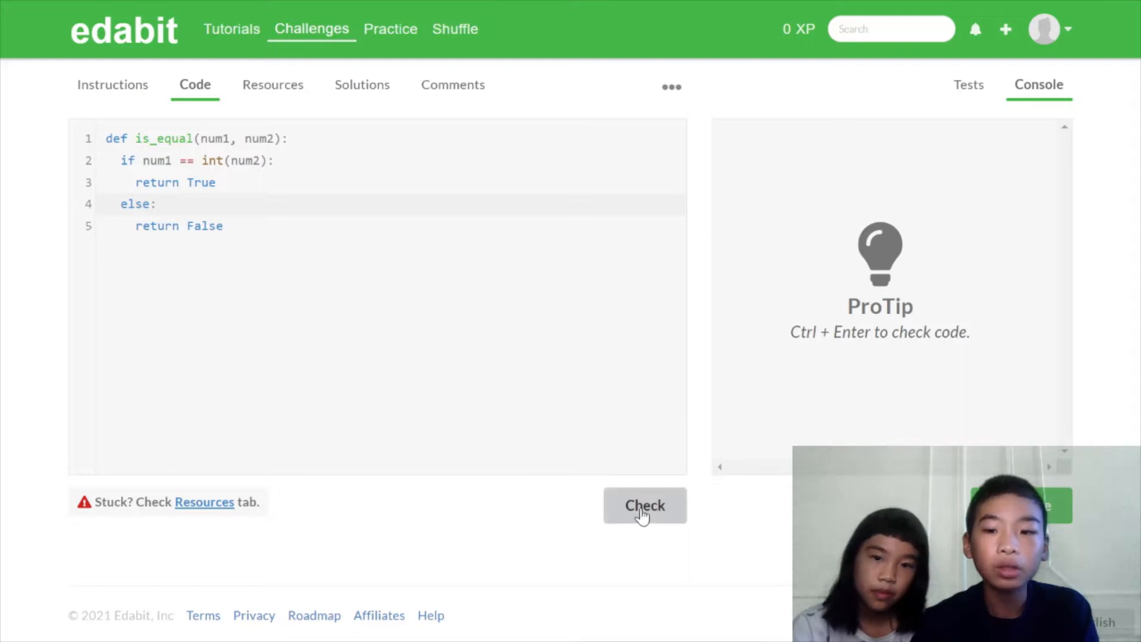
Check the is_equal solution and review the results showing all eight tests passed.
{"action": "left_click", "coordinate": [645, 506]}
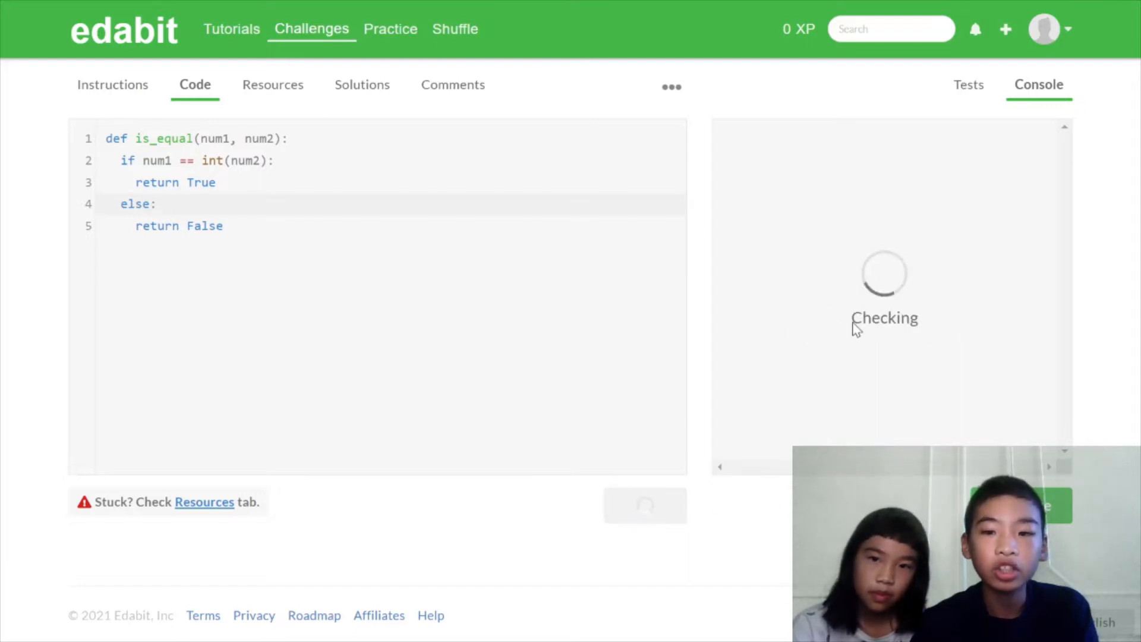
{"action": "left_click", "coordinate": [969, 84]}
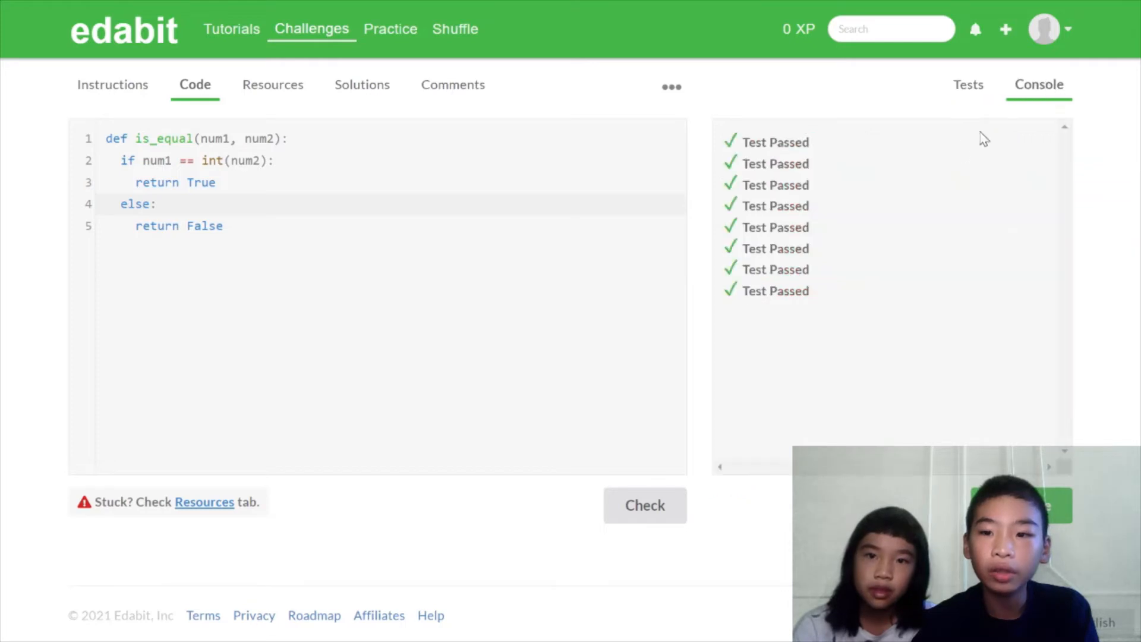
{"action": "mouse_move", "coordinate": [811, 347]}
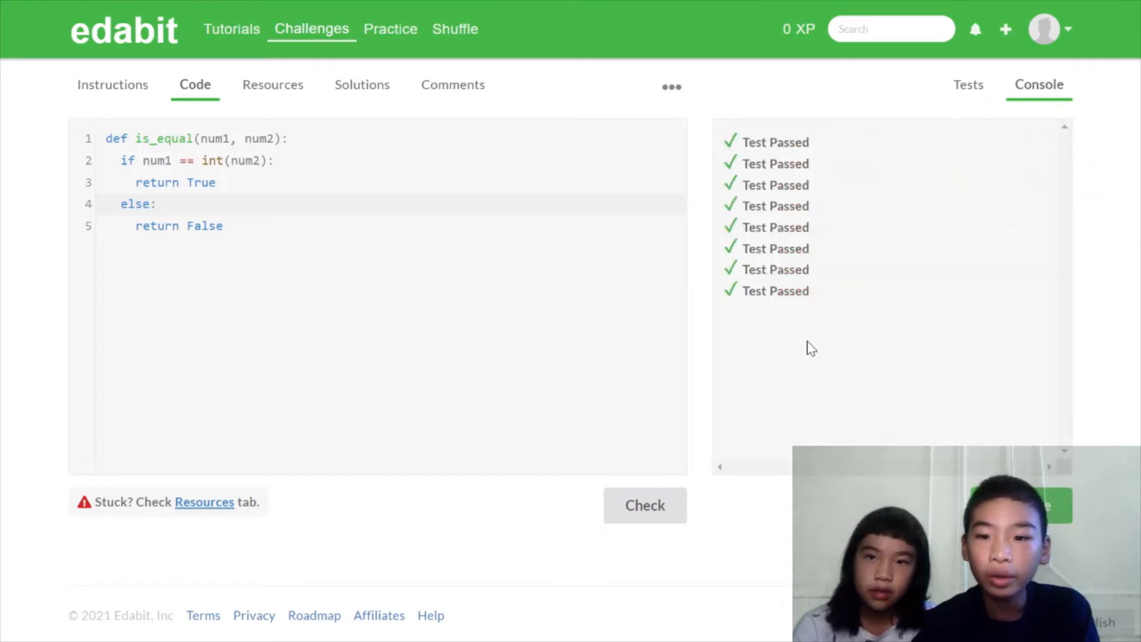
{"action": "left_click", "coordinate": [968, 84]}
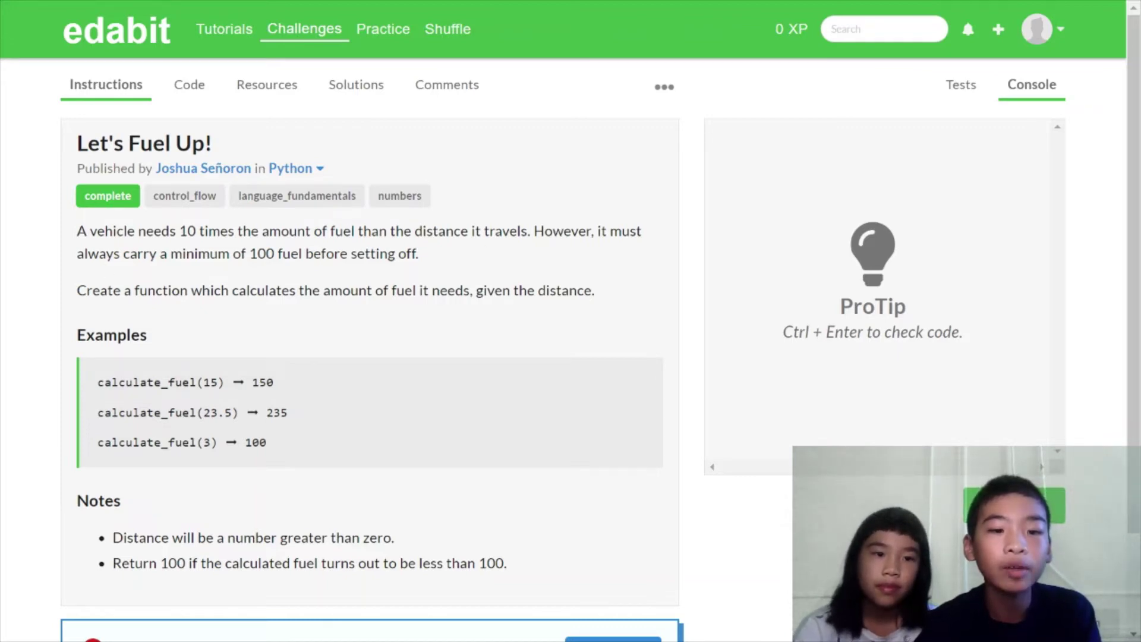
{"action": "mouse_move", "coordinate": [427, 263]}
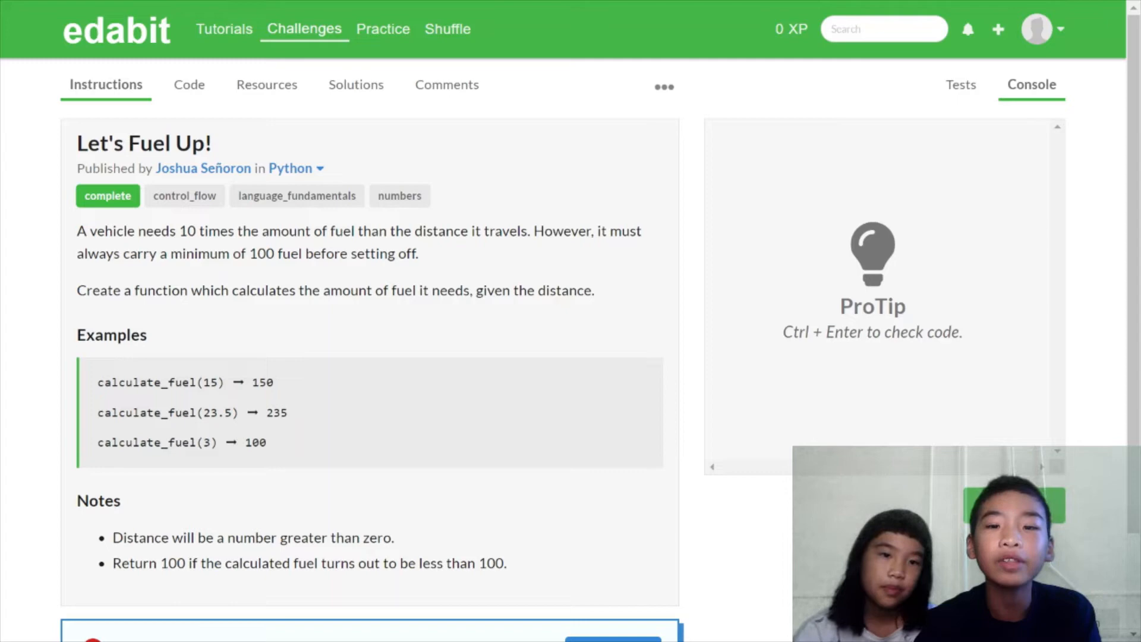
Read the Let's Fuel Up! instructions and bring up the calculate_fuel(n) stub in the editor.
{"action": "scroll", "scroll_direction": "down", "scroll_amount": 3}
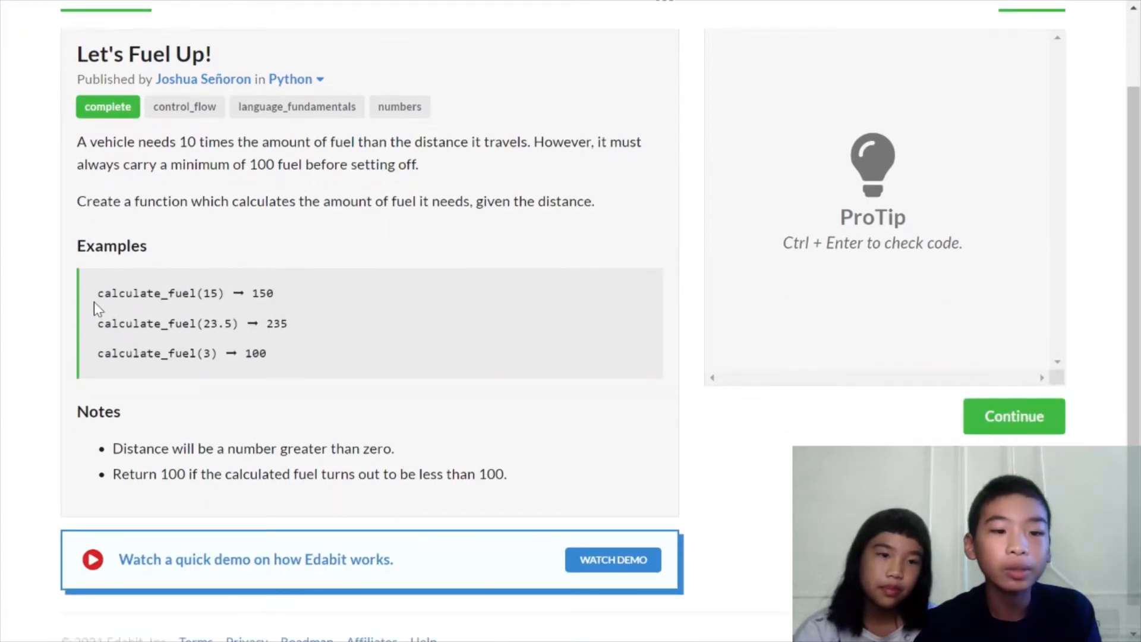
{"action": "scroll", "scroll_direction": "up", "scroll_amount": 3}
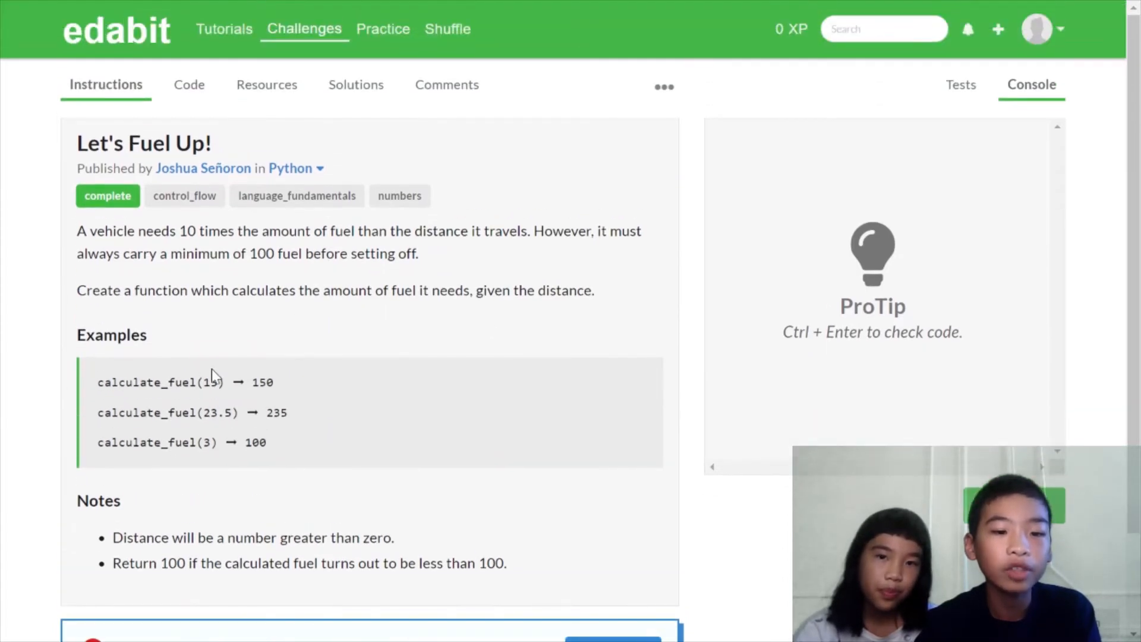
{"action": "double_click", "coordinate": [207, 383]}
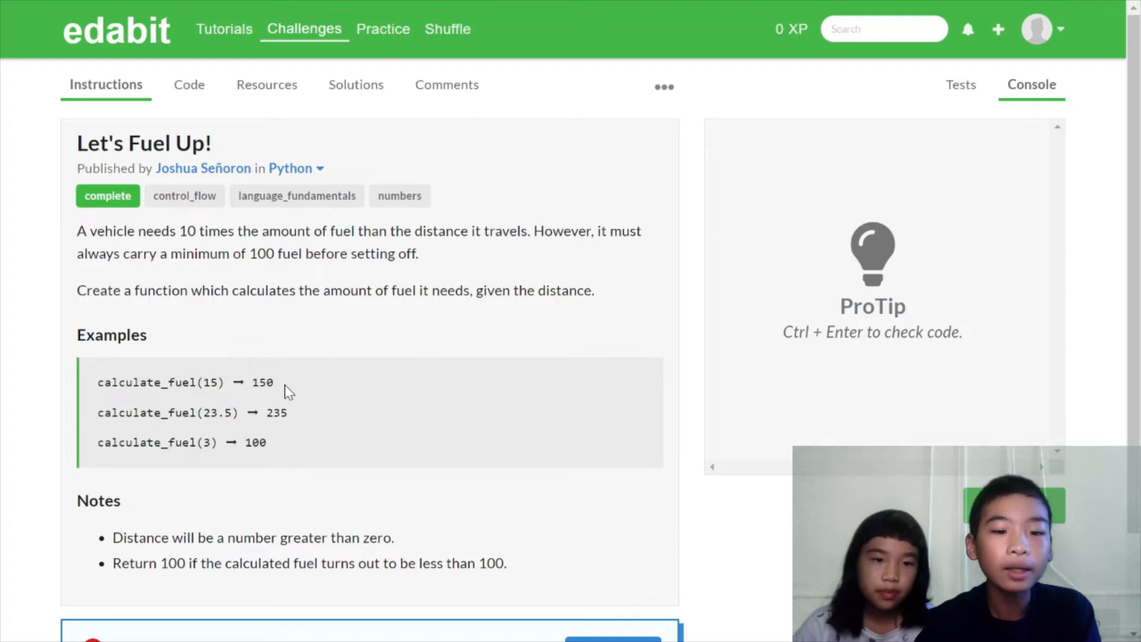
{"action": "mouse_move", "coordinate": [245, 343]}
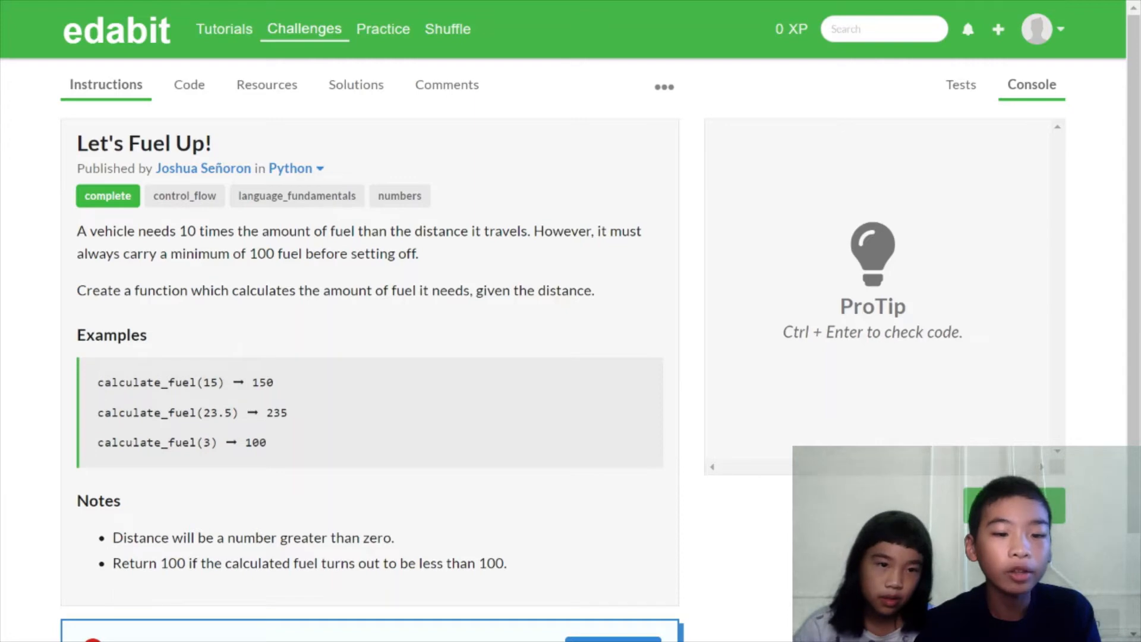
{"action": "mouse_move", "coordinate": [415, 400]}
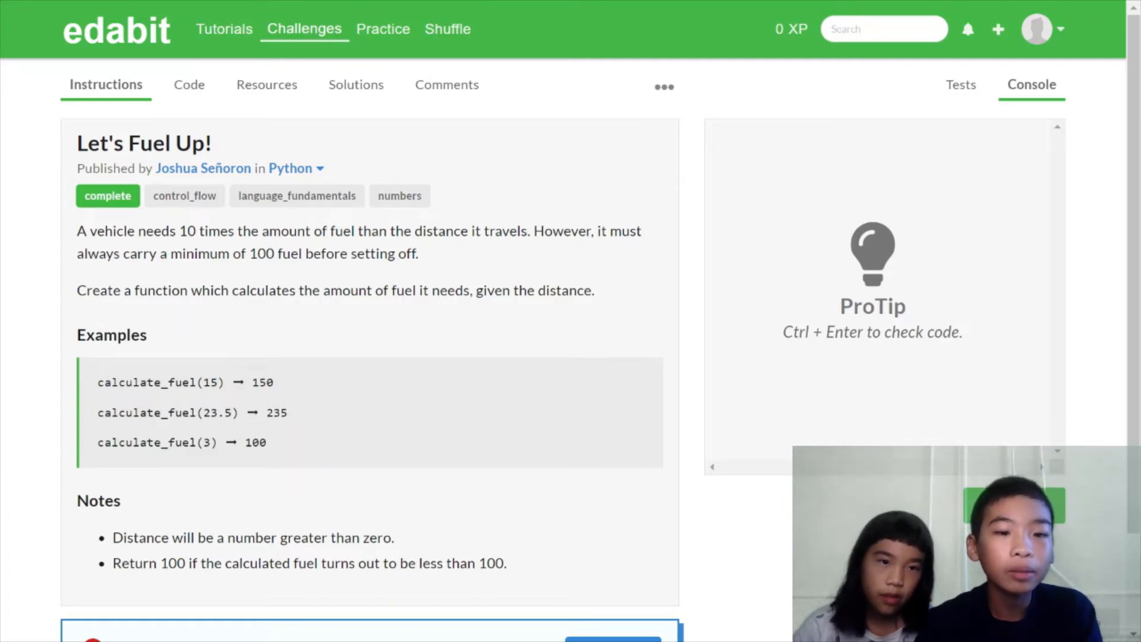
{"action": "mouse_move", "coordinate": [317, 377]}
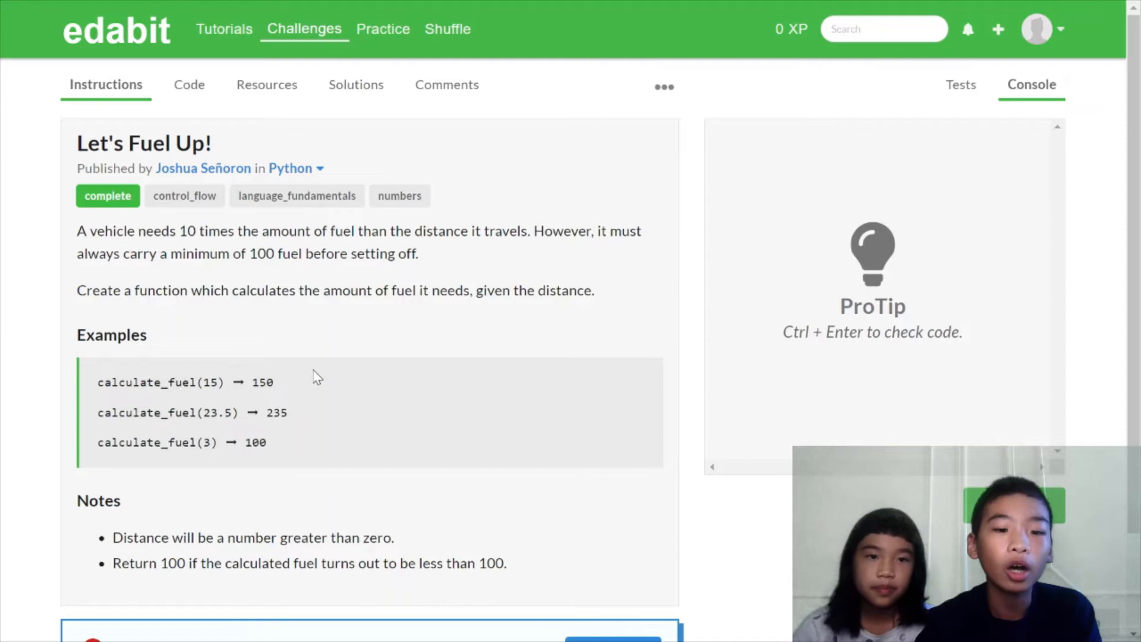
{"action": "mouse_move", "coordinate": [113, 541]}
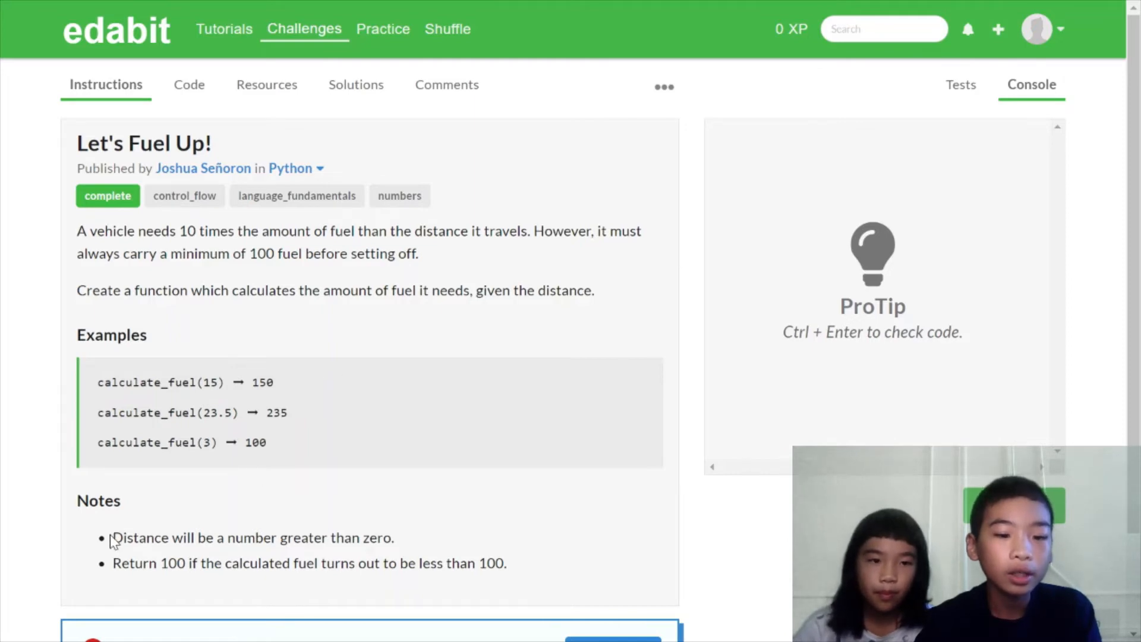
{"action": "mouse_move", "coordinate": [97, 578]}
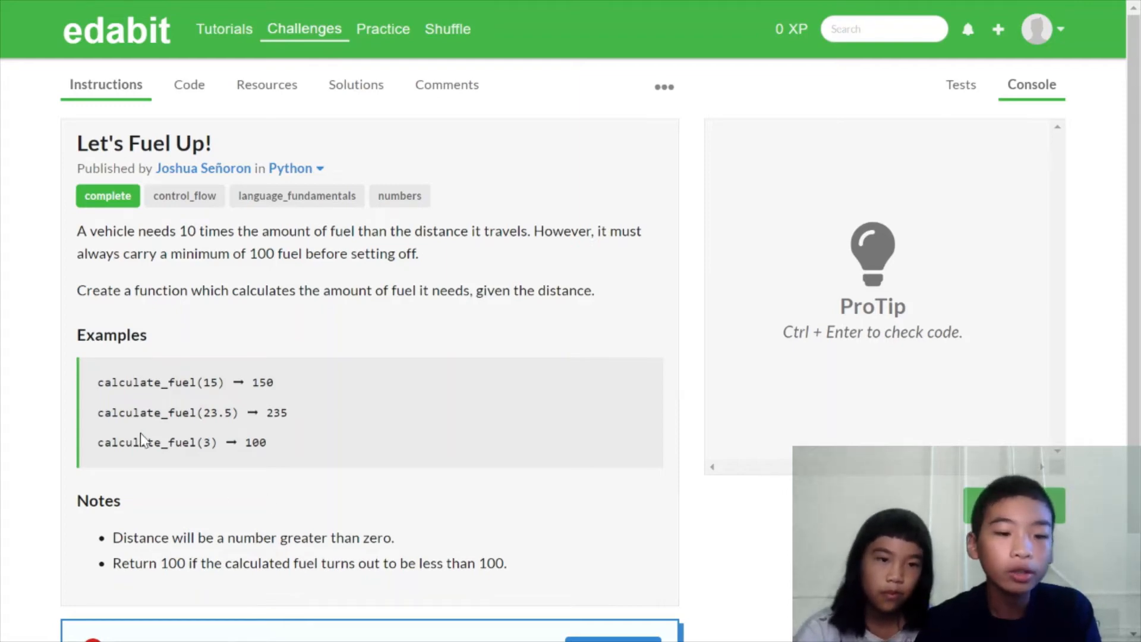
{"action": "mouse_move", "coordinate": [293, 447]}
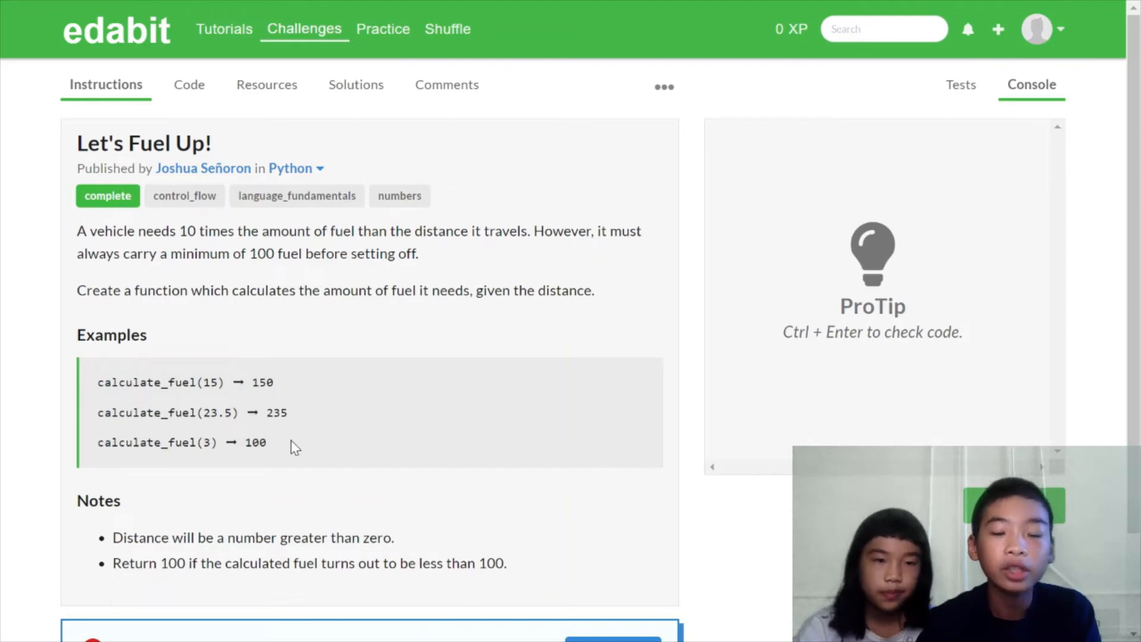
{"action": "mouse_move", "coordinate": [270, 449]}
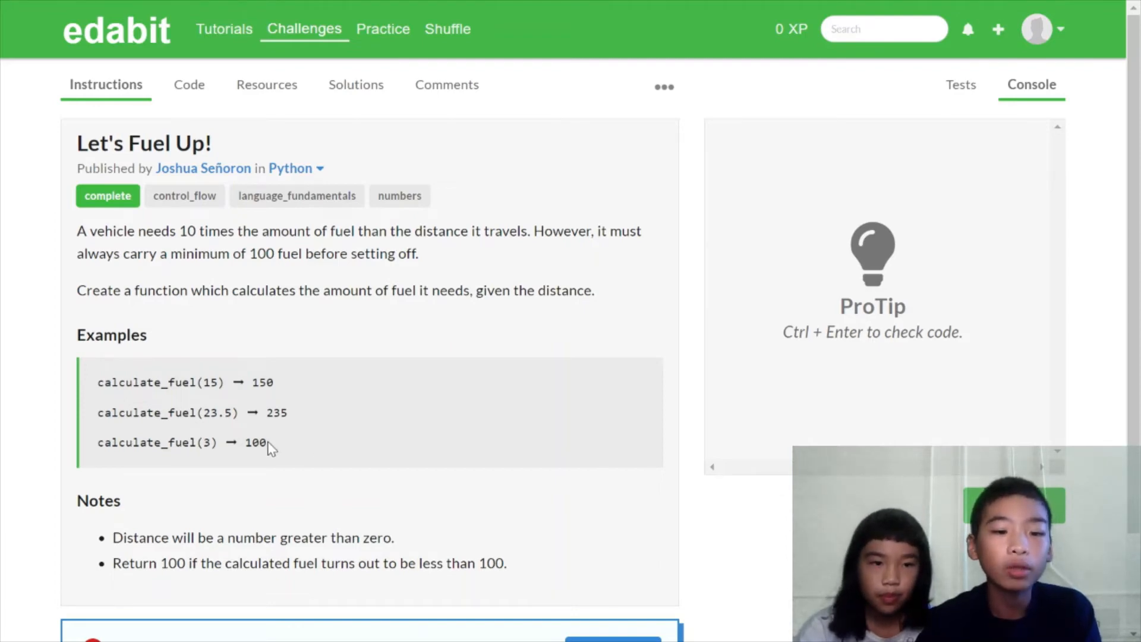
{"action": "left_click", "coordinate": [189, 84]}
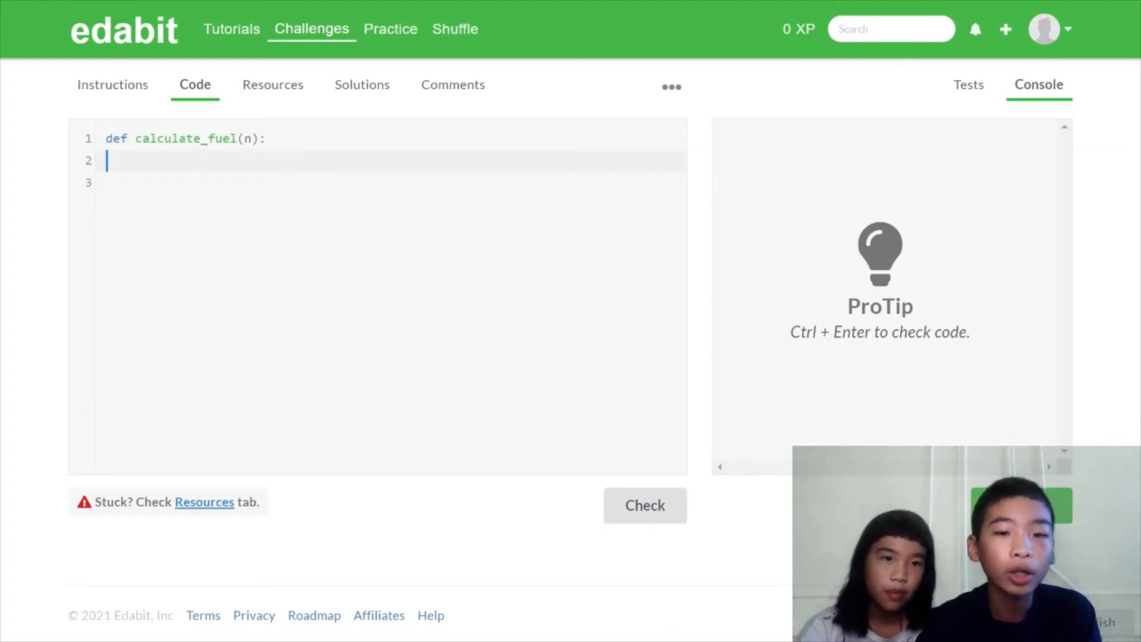
Fill calculate_fuel with fuel = n * 10, returning fuel above 100, else 100, and check it.
{"action": "type", "text": "fuel = n * 10"}
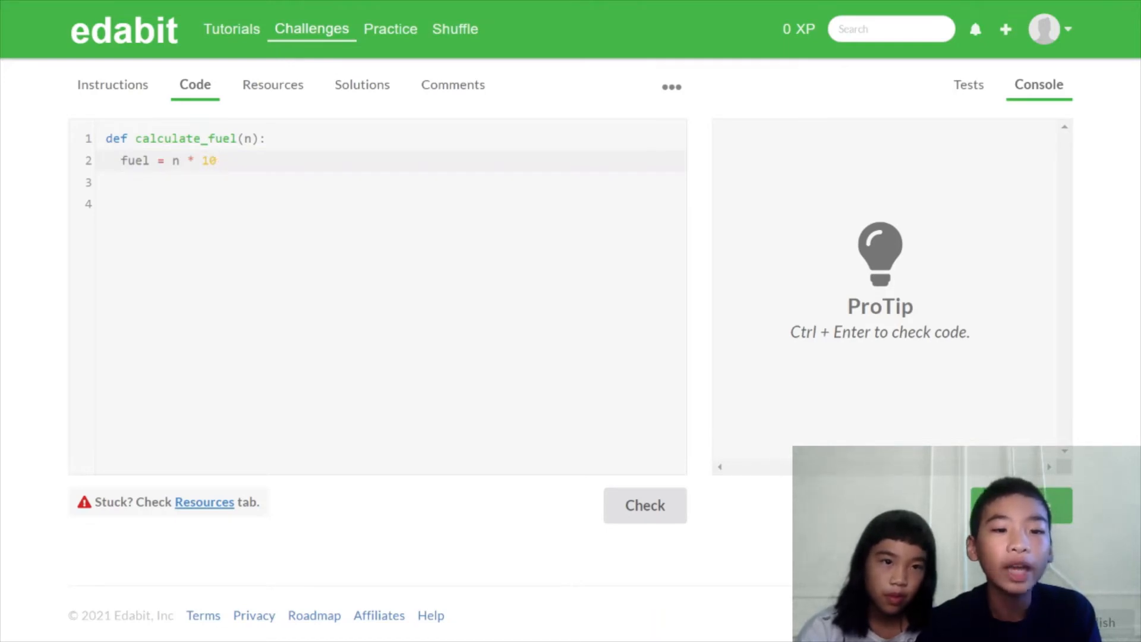
{"action": "left_click", "coordinate": [216, 160]}
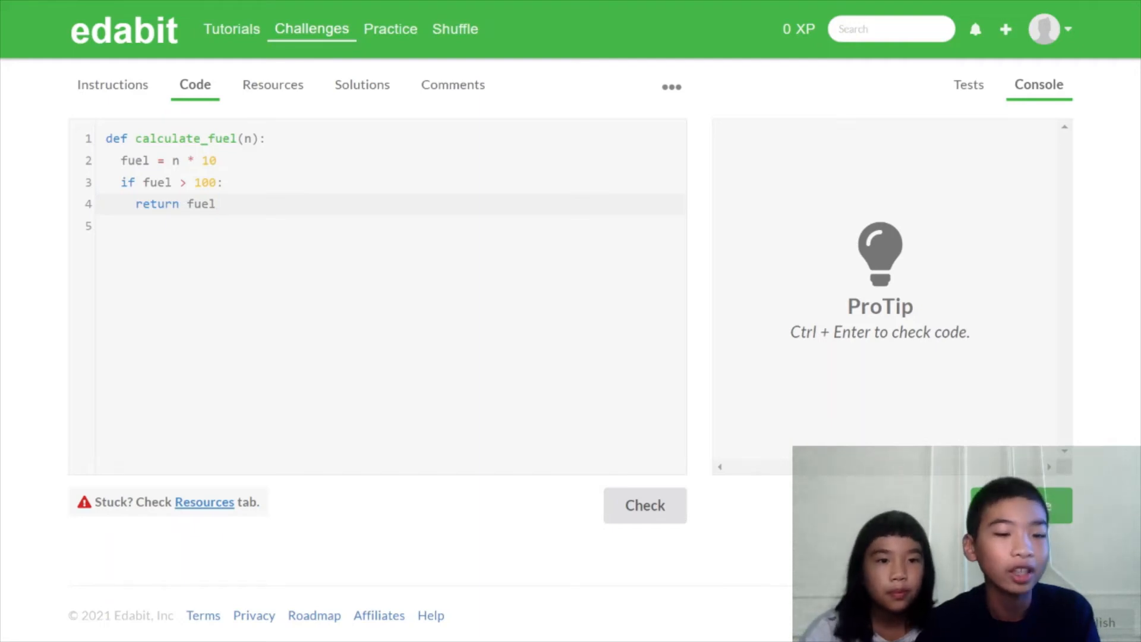
{"action": "type", "text": "else:"}
{"action": "type", "text": "return 100"}
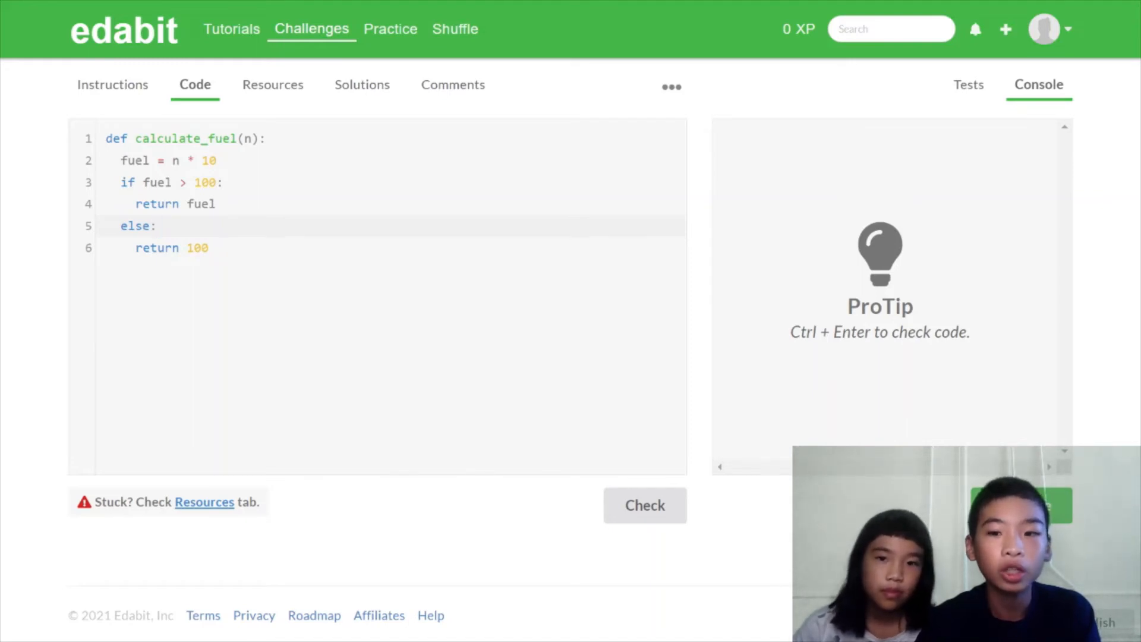
{"action": "left_click", "coordinate": [644, 505]}
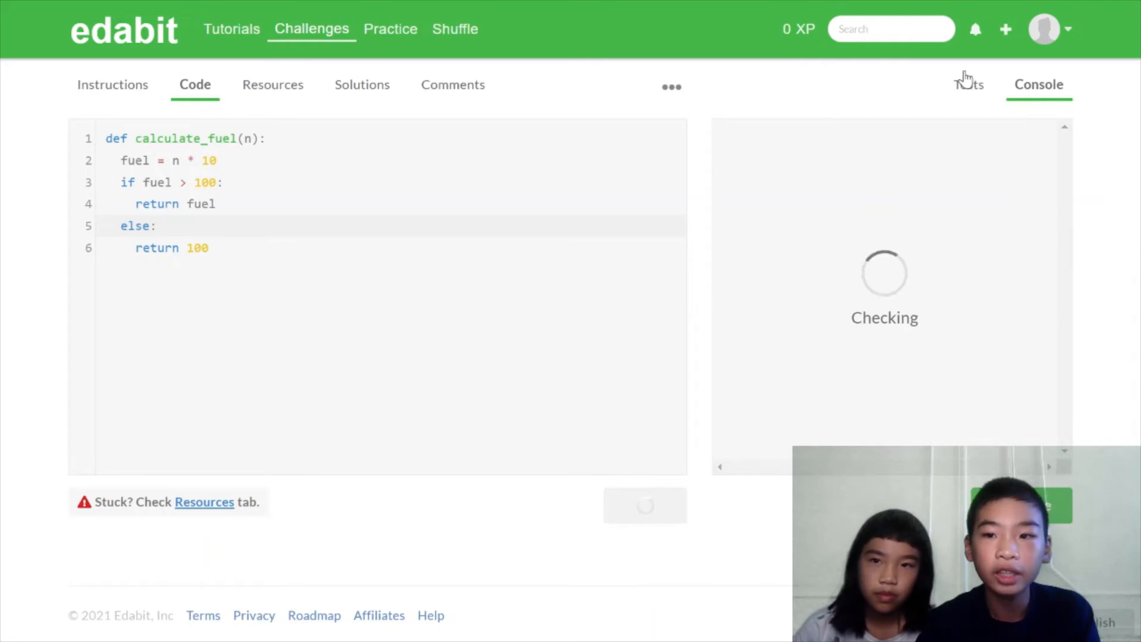
Review the calculate_fuel test cases, including the 31.41 input, and the ten passing results.
{"action": "left_click", "coordinate": [969, 84]}
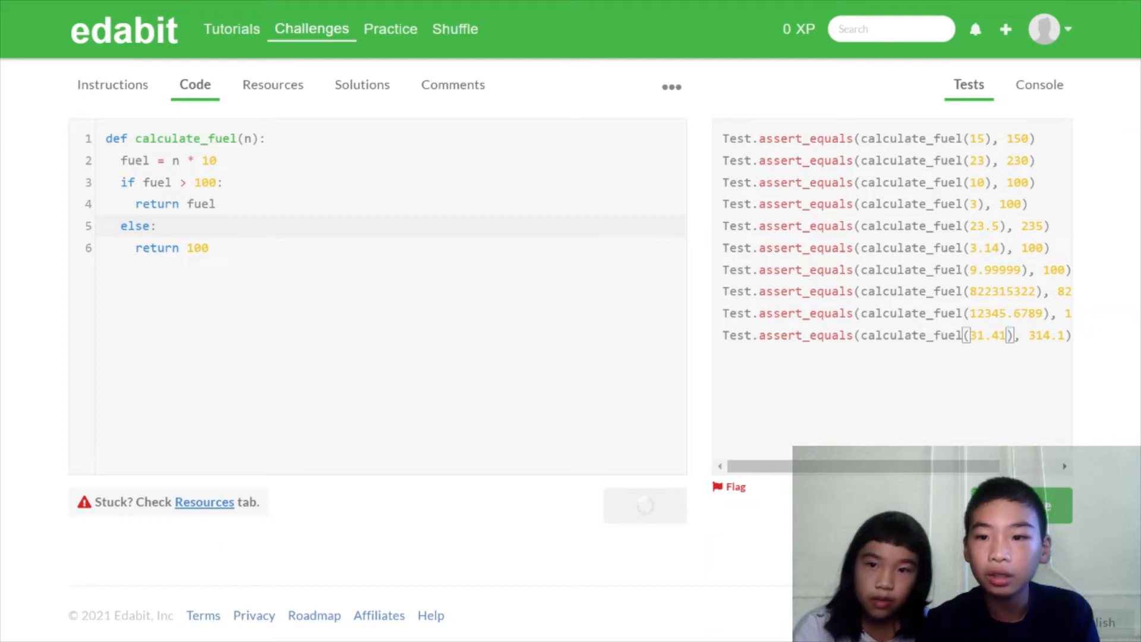
{"action": "double_click", "coordinate": [996, 270]}
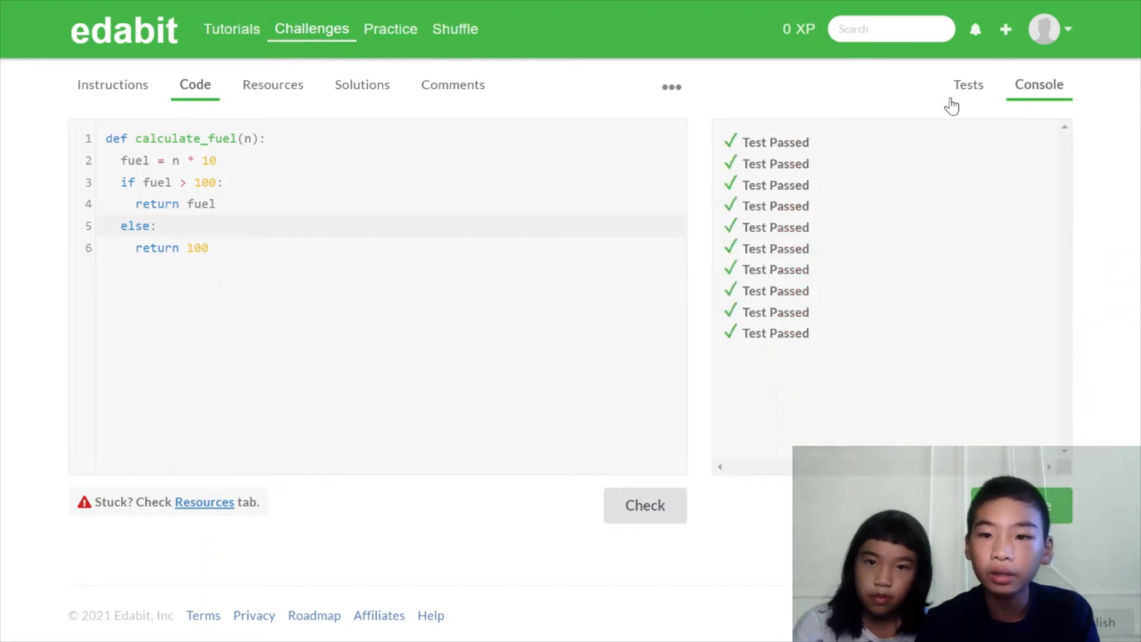
{"action": "left_click", "coordinate": [968, 84]}
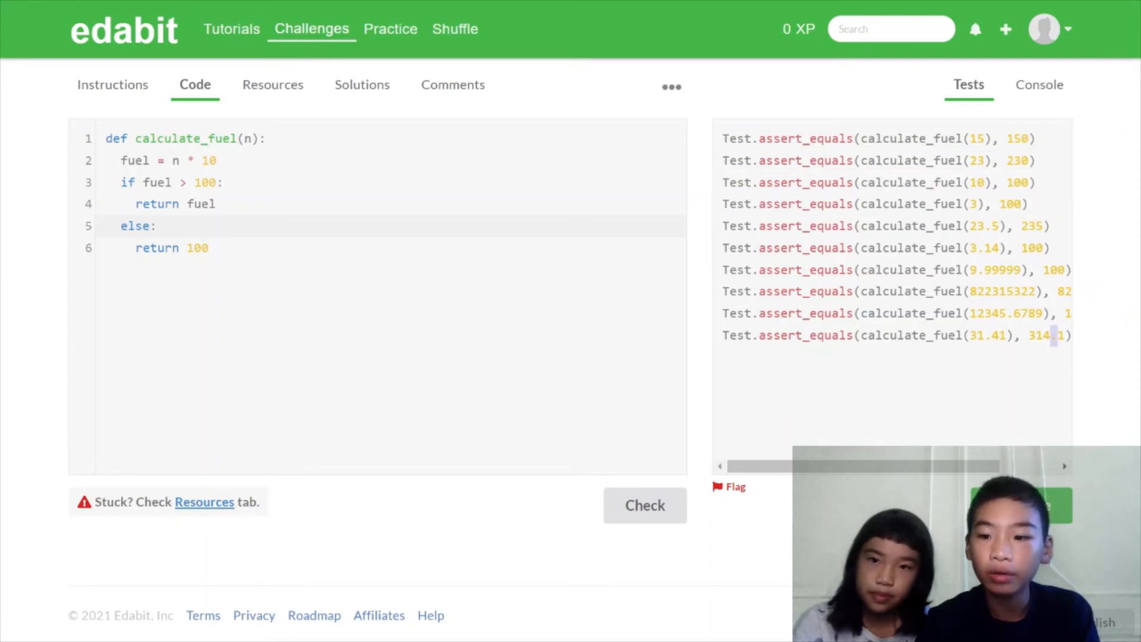
{"action": "scroll", "scroll_direction": "right", "scroll_amount": 3}
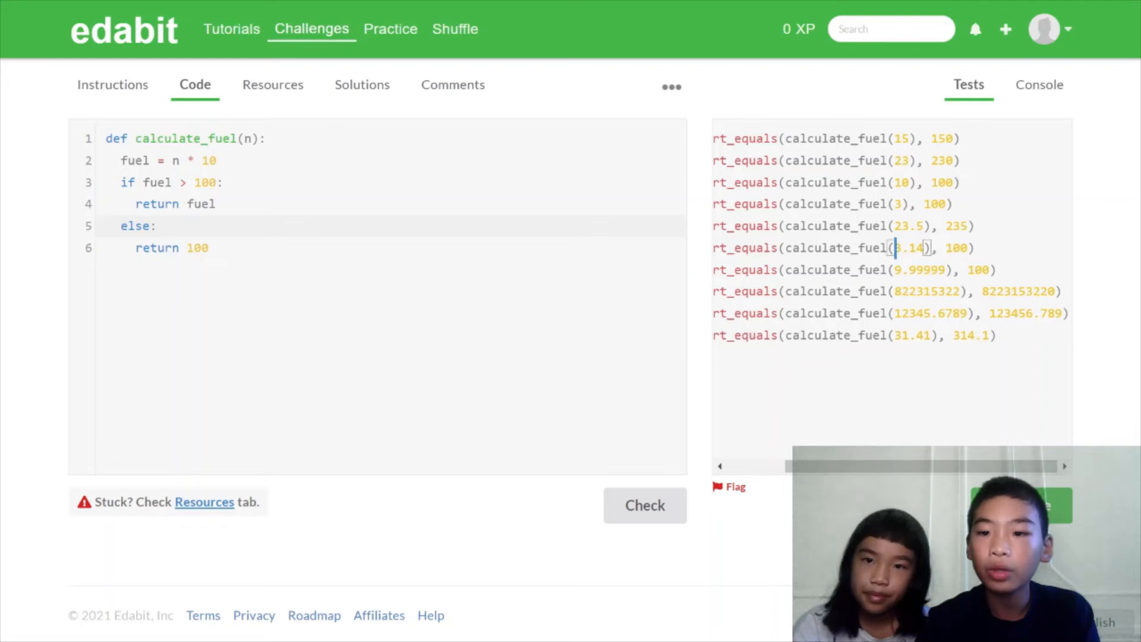
{"action": "left_click", "coordinate": [974, 226]}
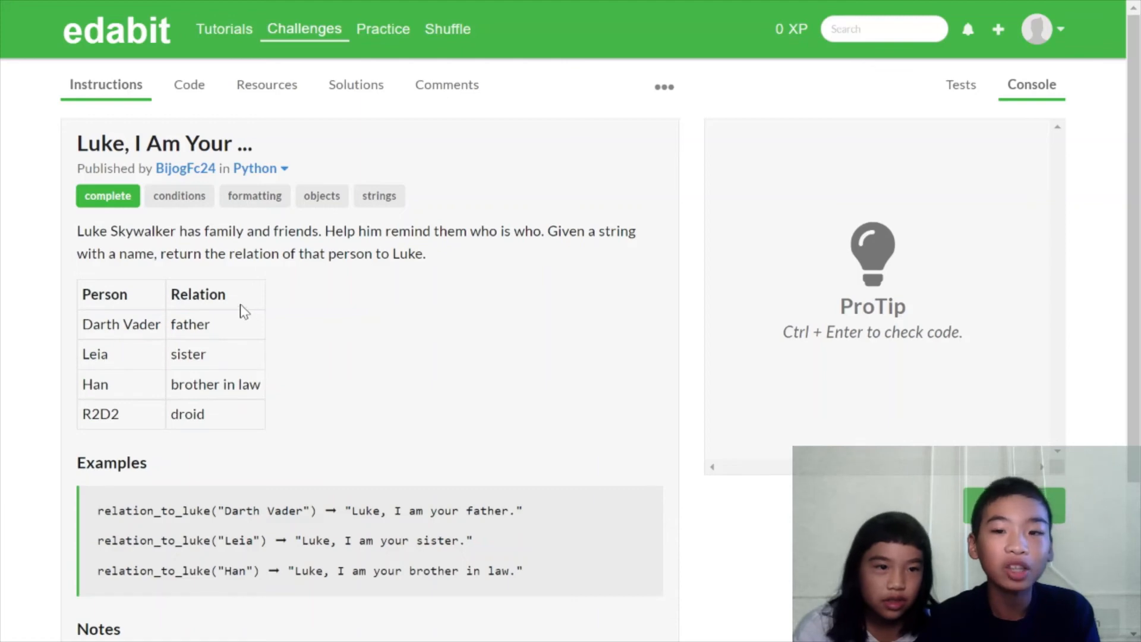
{"action": "mouse_move", "coordinate": [89, 321]}
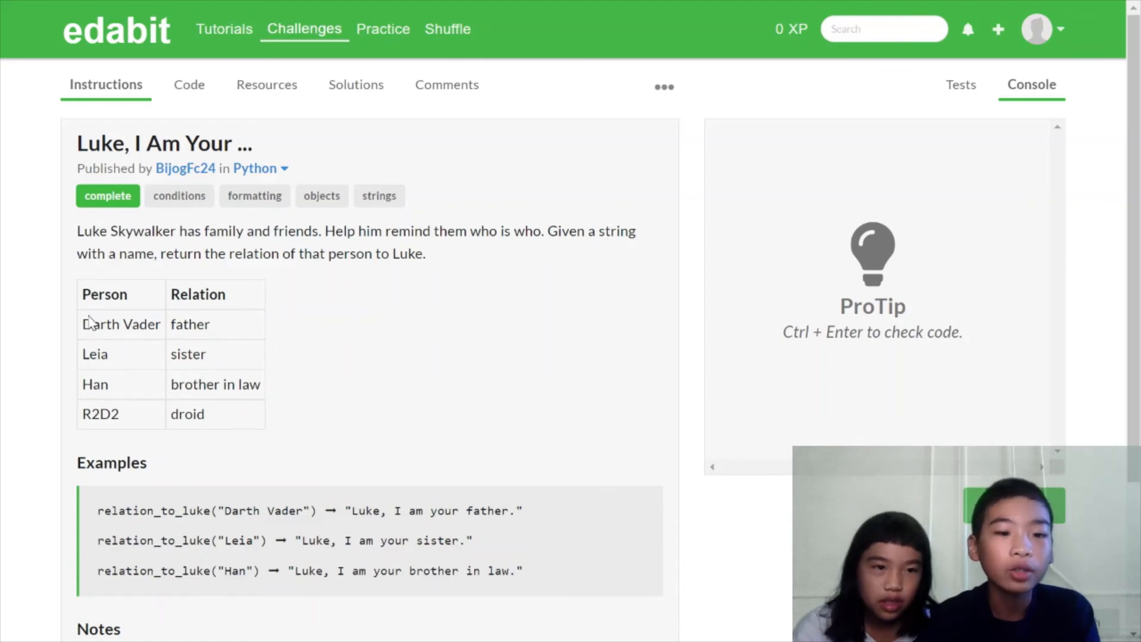
{"action": "mouse_move", "coordinate": [215, 284]}
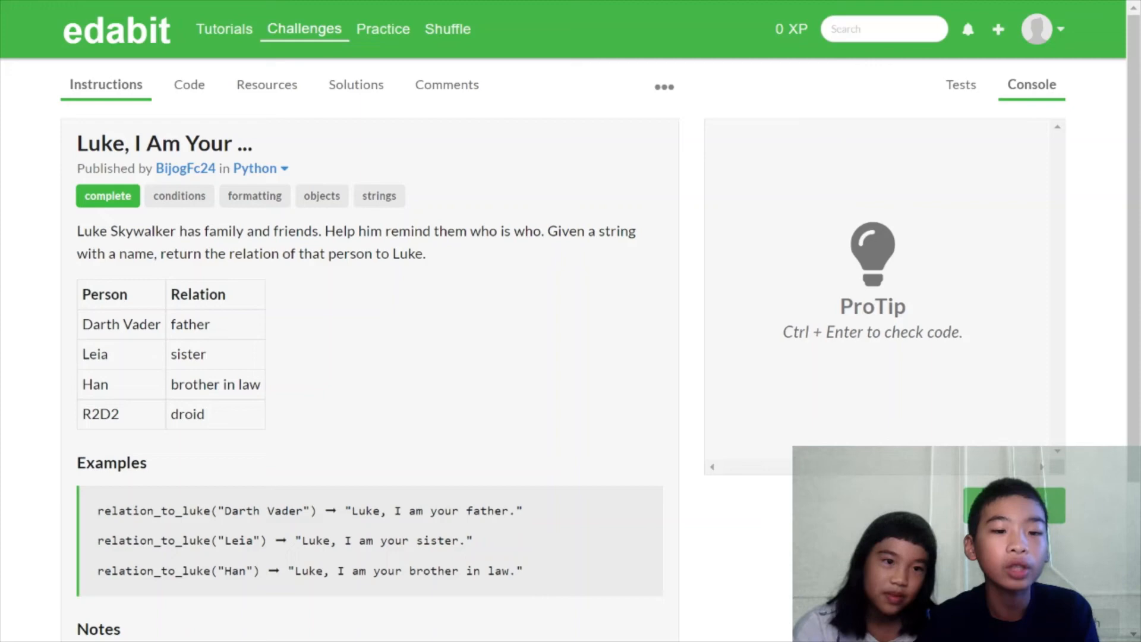
{"action": "mouse_move", "coordinate": [133, 358]}
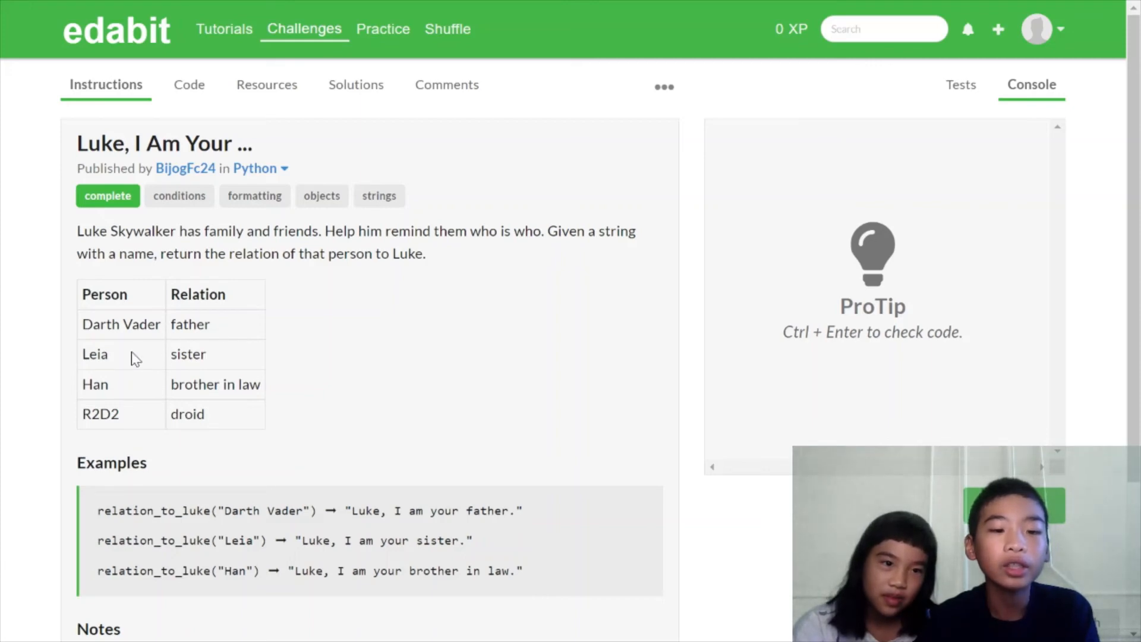
{"action": "mouse_move", "coordinate": [278, 389]}
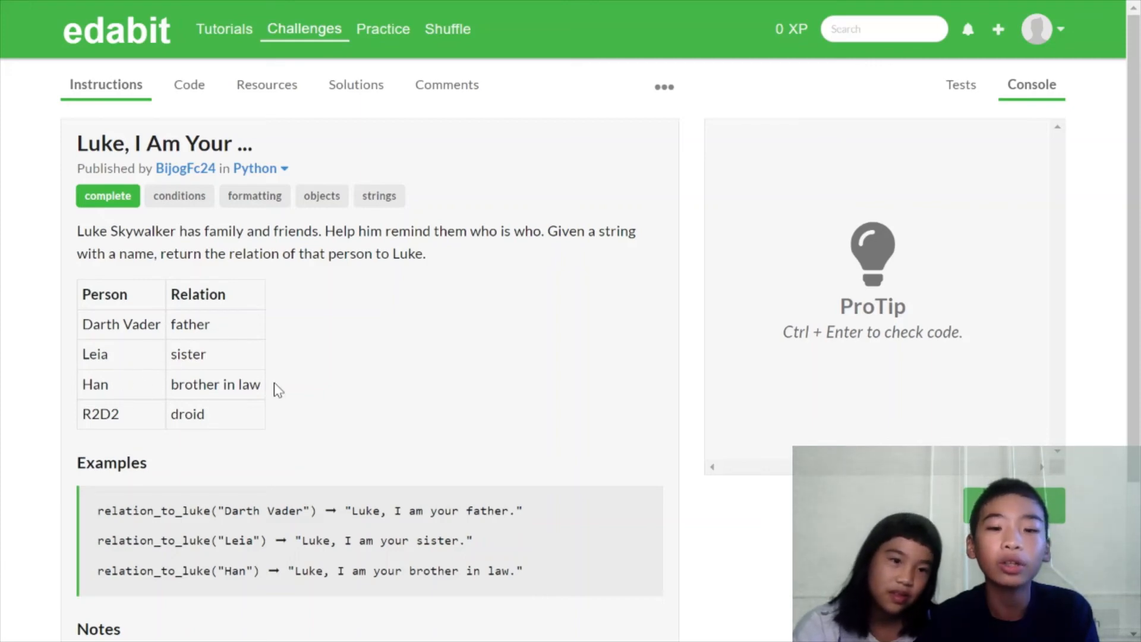
{"action": "mouse_move", "coordinate": [270, 422]}
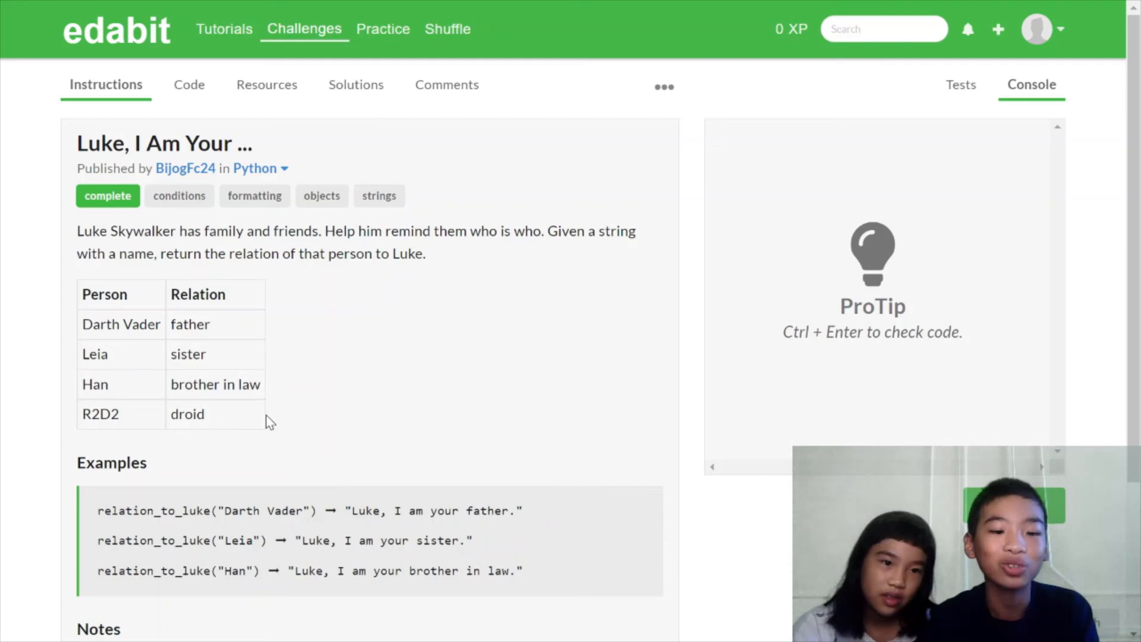
Scroll through the Luke, I Am Your ... instructions and examples, then bring up its editor.
{"action": "scroll", "scroll_direction": "down", "scroll_amount": 3}
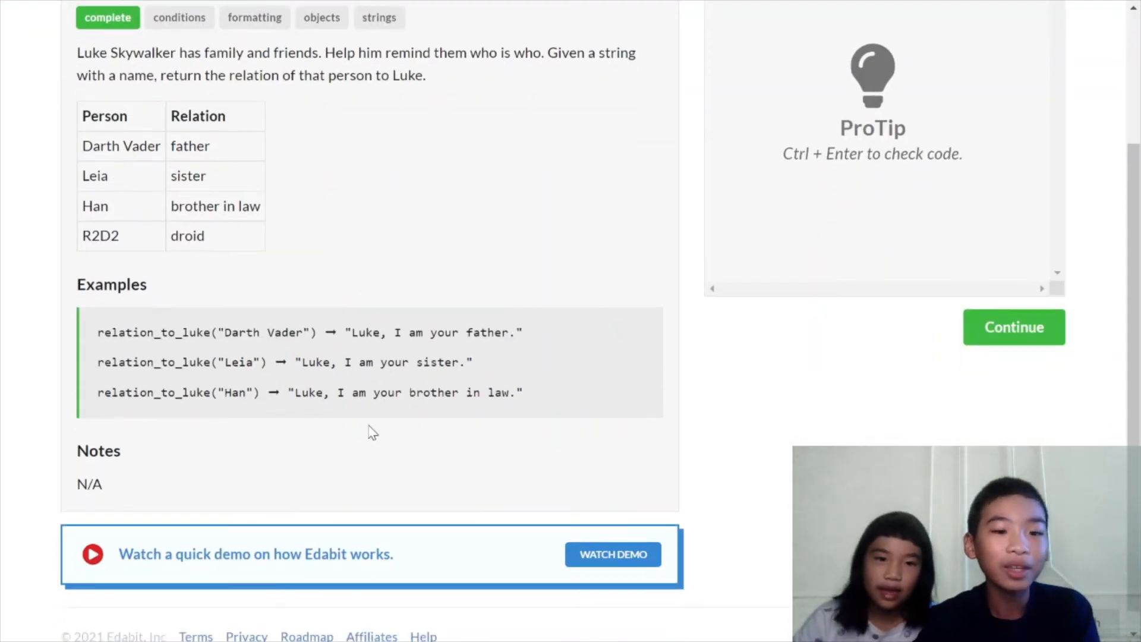
{"action": "scroll", "scroll_direction": "down", "scroll_amount": 3}
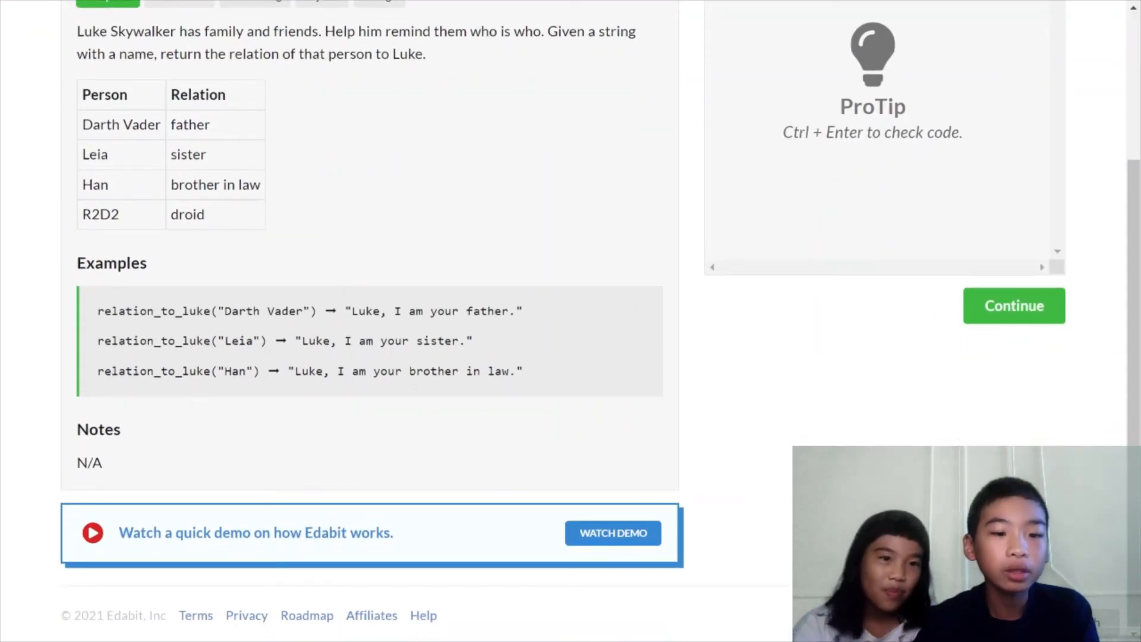
{"action": "double_click", "coordinate": [266, 311]}
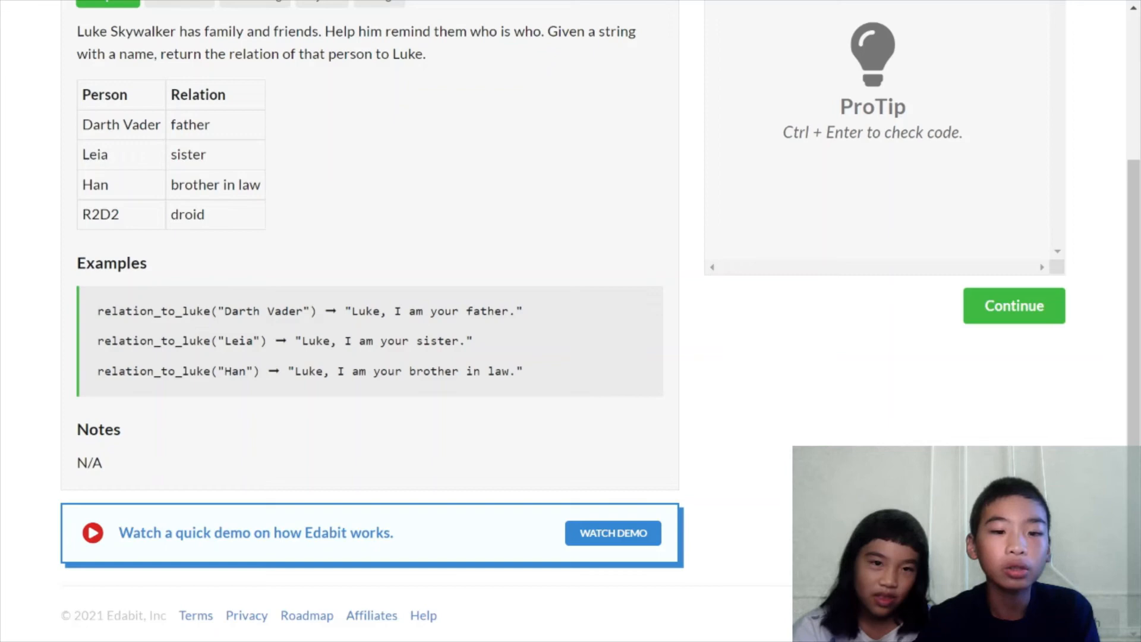
{"action": "mouse_move", "coordinate": [332, 367]}
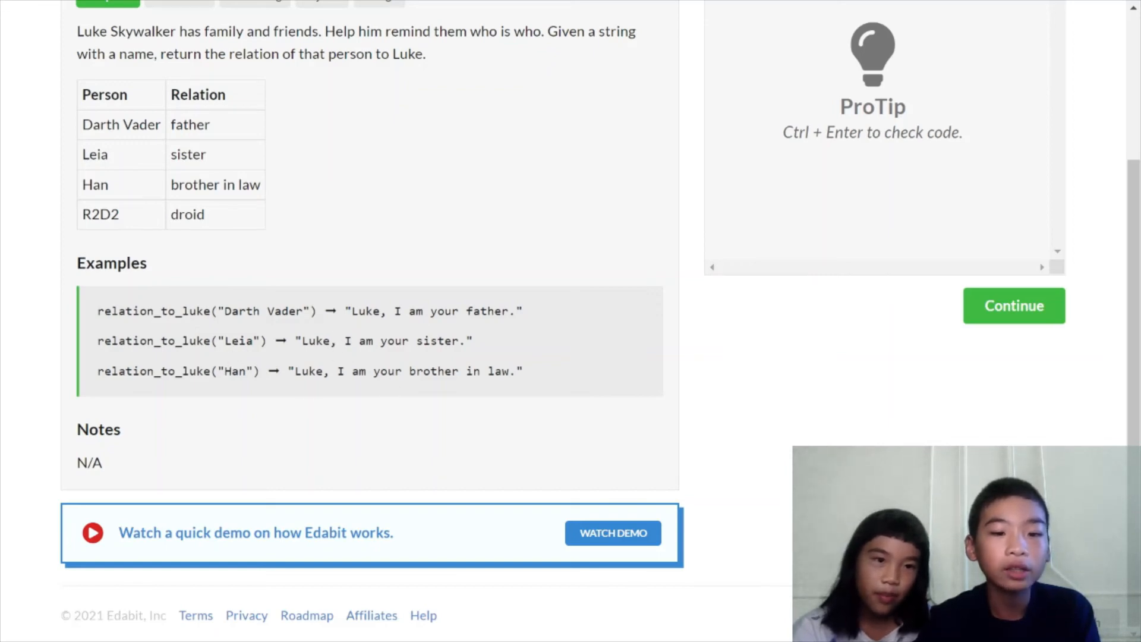
{"action": "scroll", "scroll_direction": "up", "scroll_amount": 3}
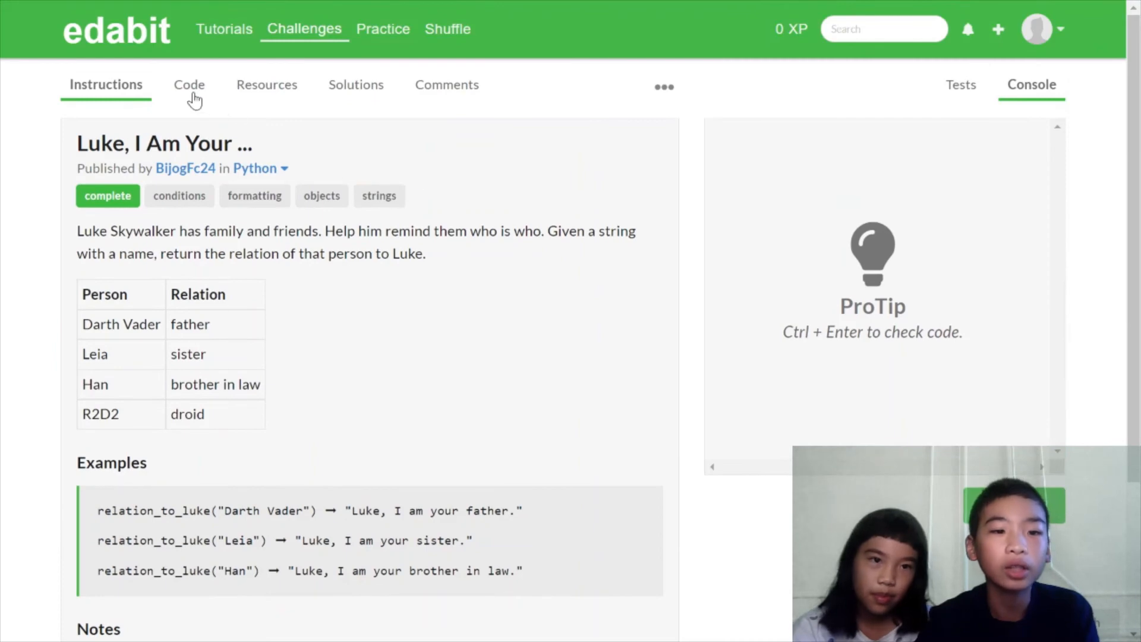
{"action": "left_click", "coordinate": [189, 84]}
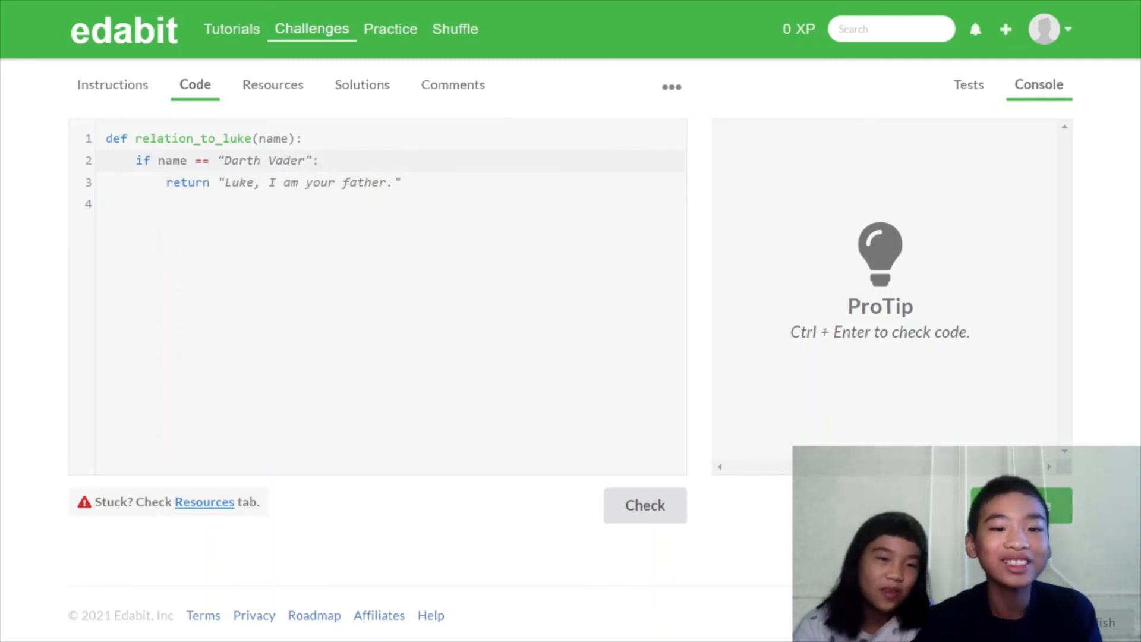
Add if name == branches for Leia, Han and R2D2 to relation_to_luke and check it.
{"action": "type", "text": "if name == \"Leia\":"}
{"action": "type", "text": "return \"Luke, I am your sister.\""}
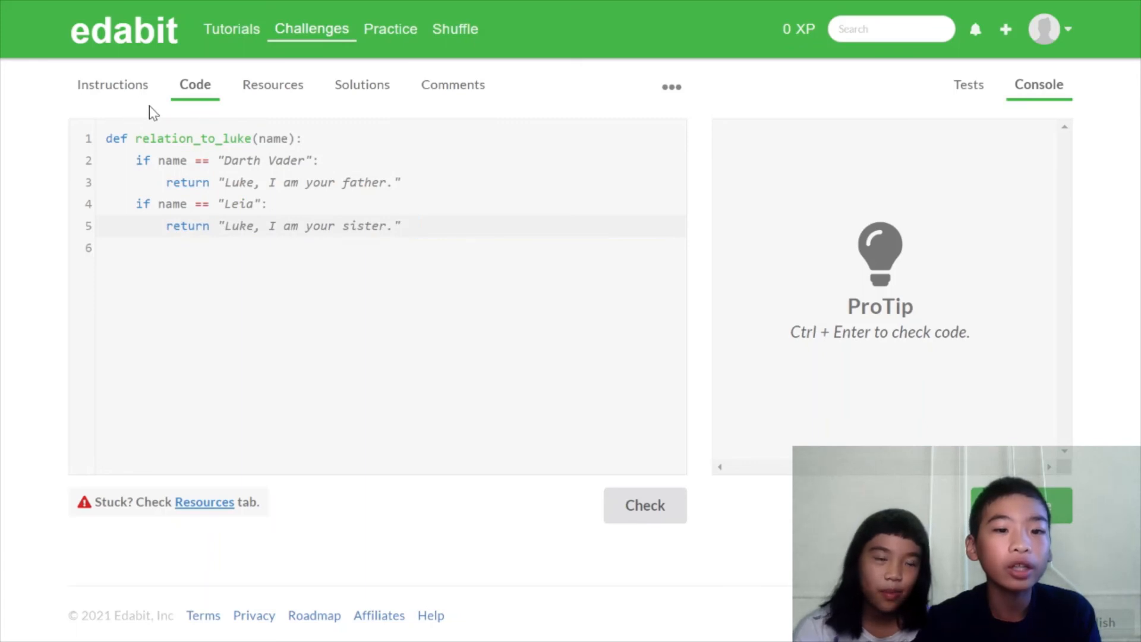
{"action": "left_click", "coordinate": [416, 226]}
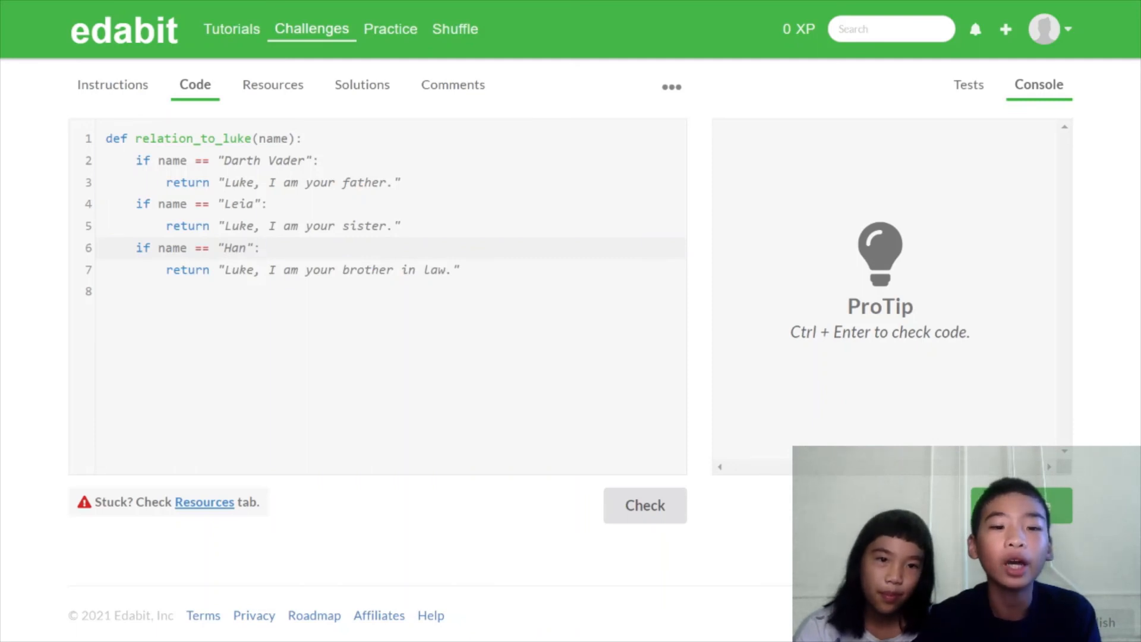
{"action": "type", "text": "if name == \"R2D2\":"}
{"action": "type", "text": "return \"Luke, I am your droid.\""}
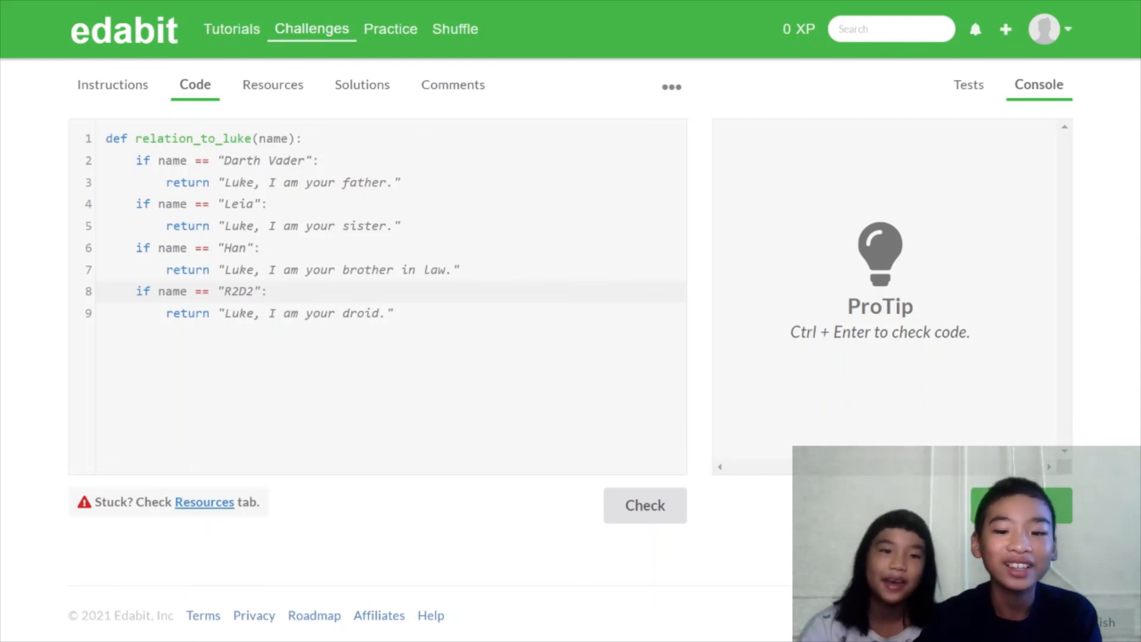
{"action": "left_click", "coordinate": [643, 505]}
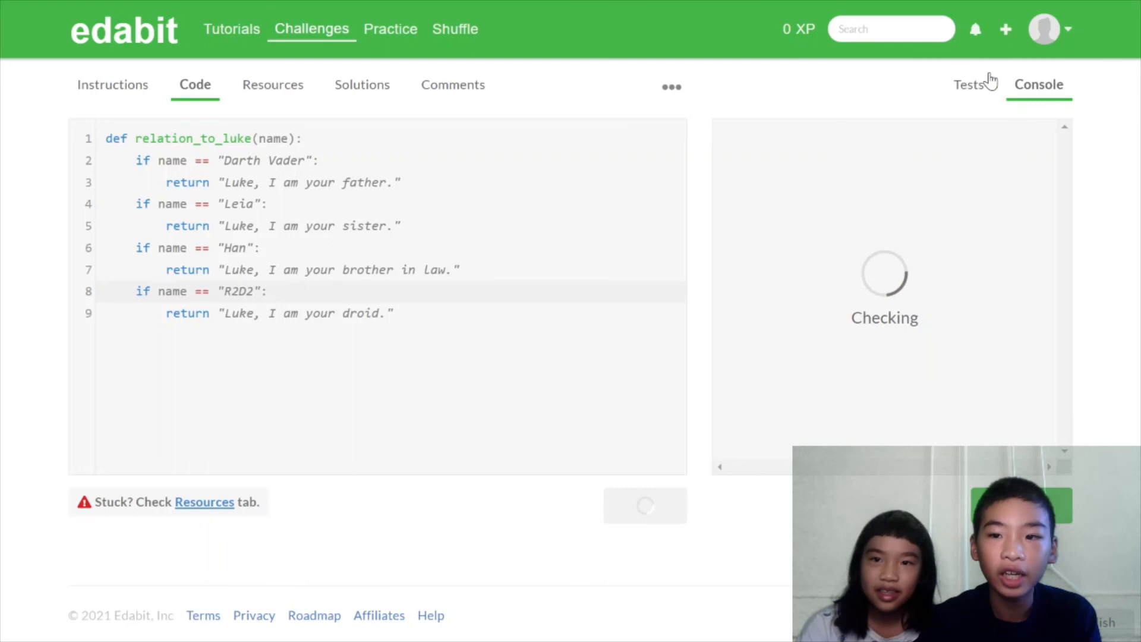
Switch between the Tests and Console tabs to see the four relation_to_luke tests passed.
{"action": "left_click", "coordinate": [969, 84]}
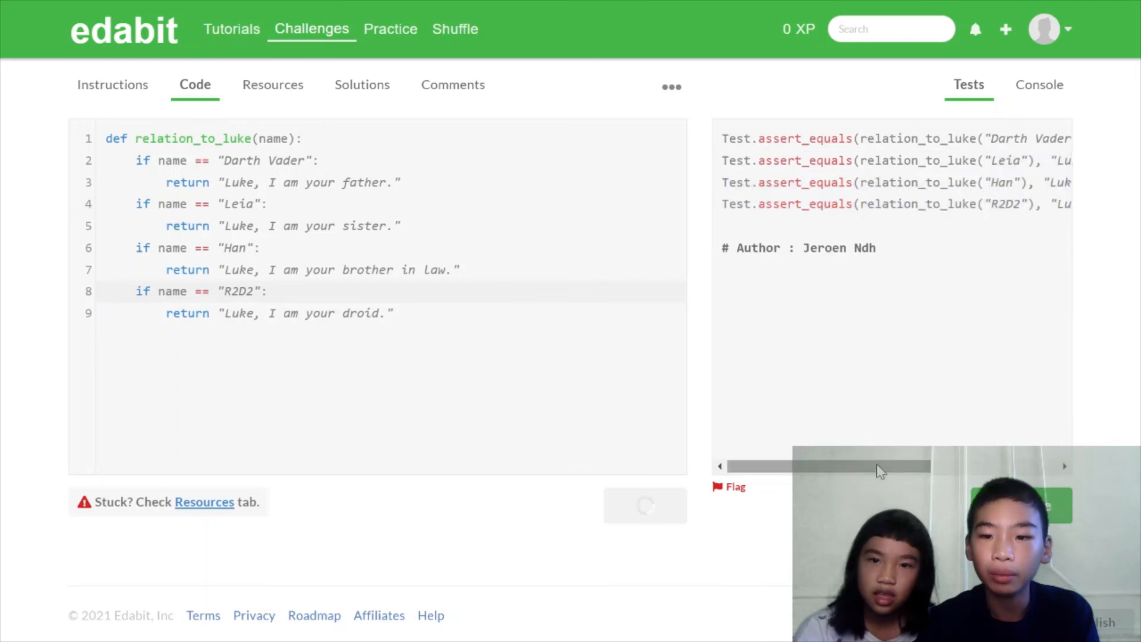
{"action": "left_click", "coordinate": [1040, 84]}
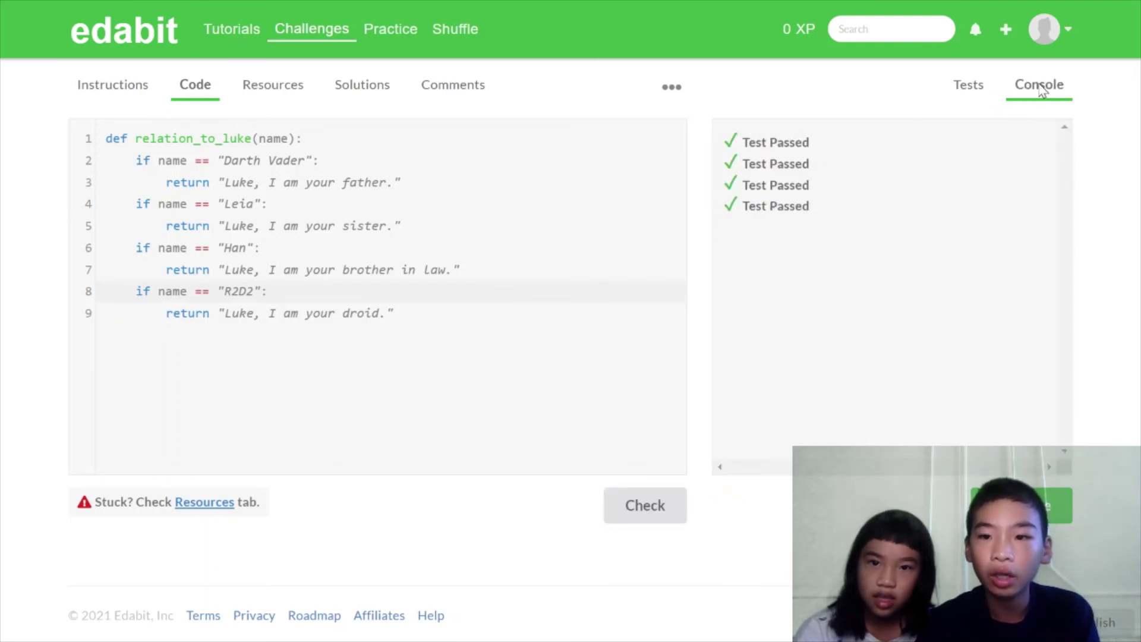
{"action": "left_click", "coordinate": [969, 85]}
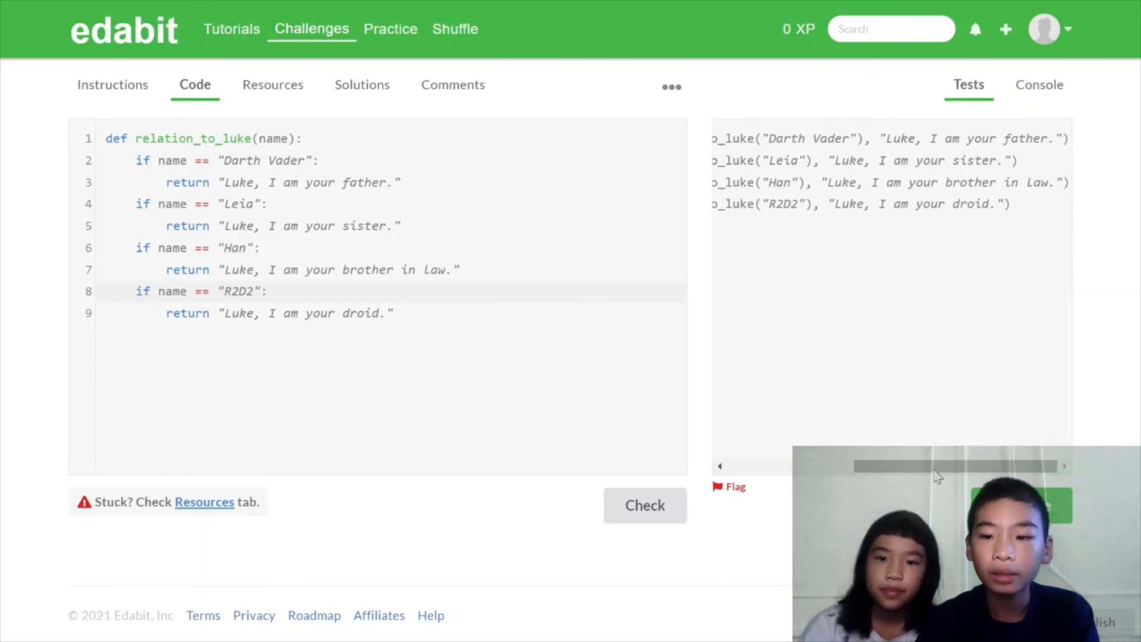